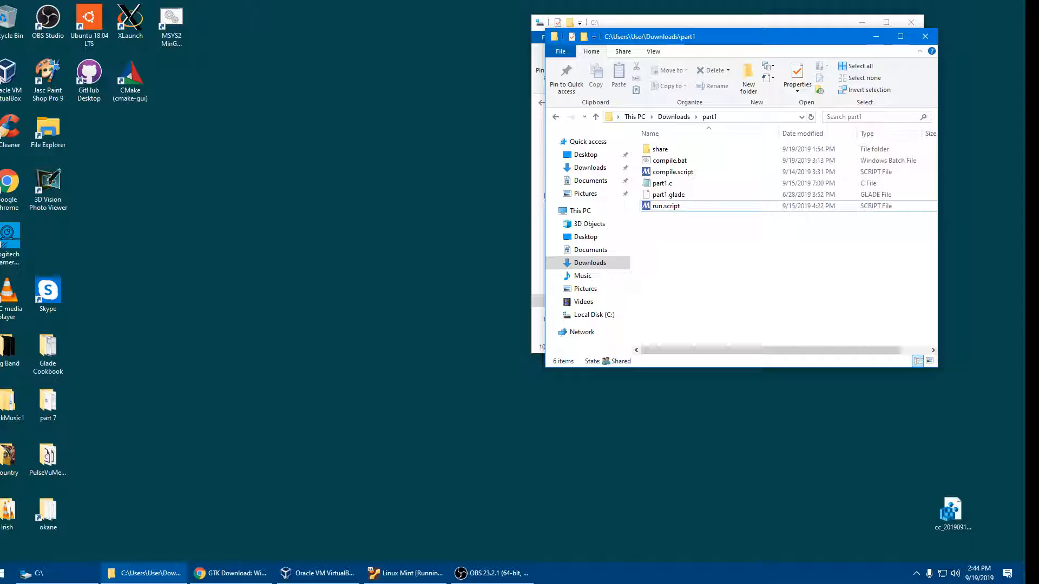
pyautogui.moveTo(318, 573)
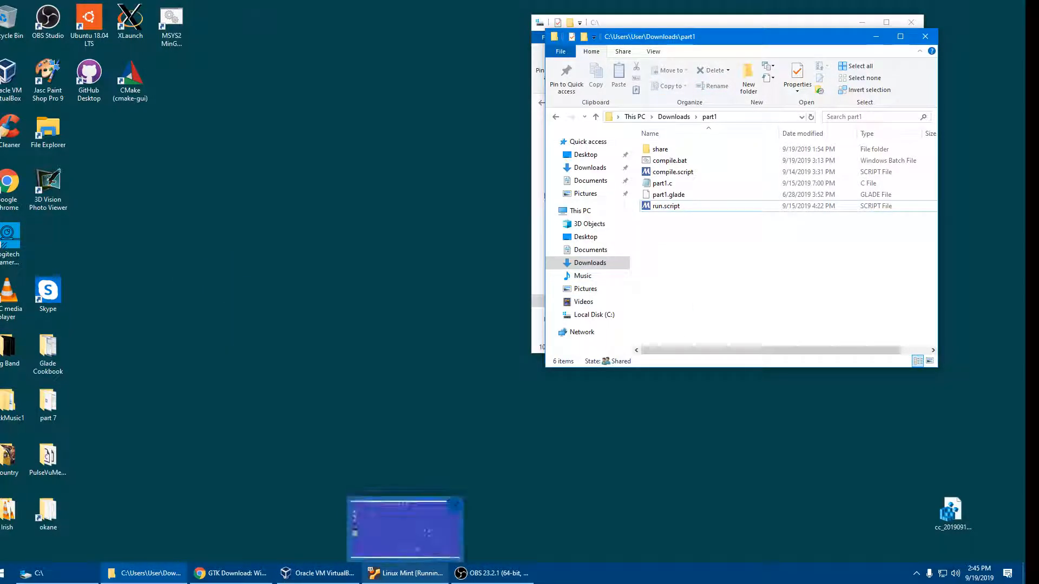
# - Switch to the Linux Mint VM and set its desktop icons to Keep Aligned
pyautogui.click(403, 574)
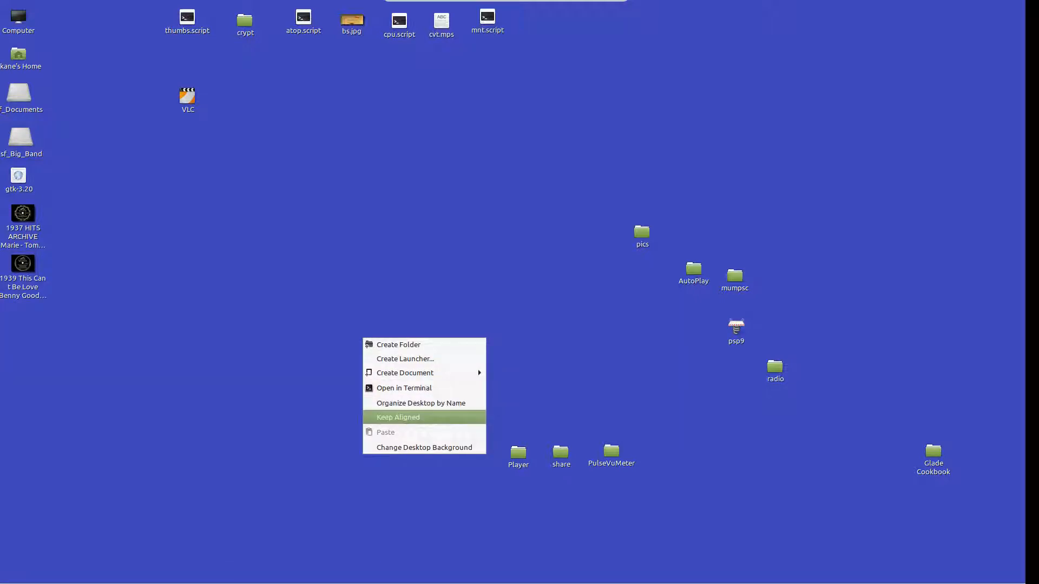
pyautogui.click(420, 402)
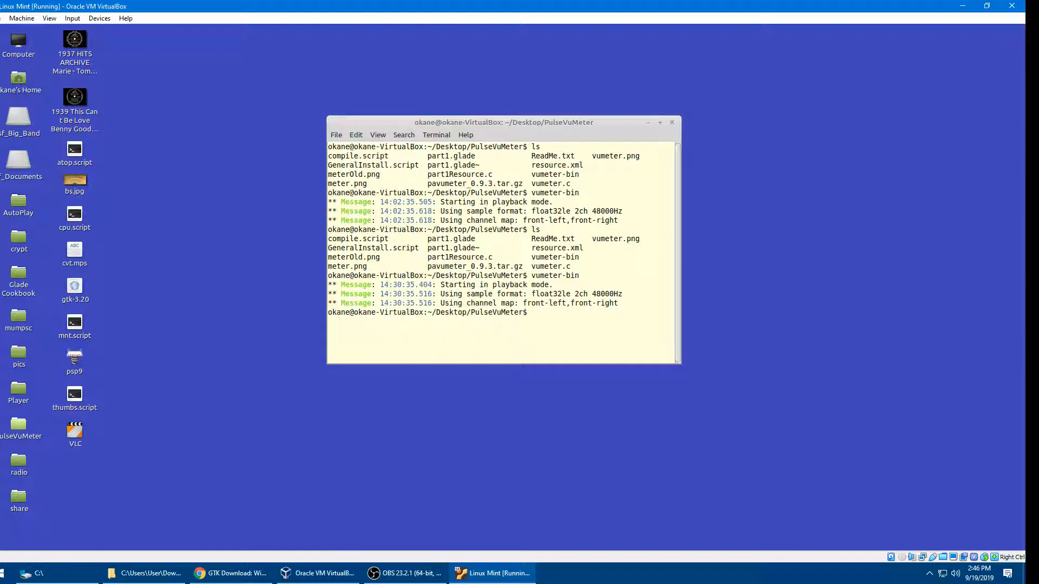
# - Edit vumeter.c in vi, run compile.script, then launch vumeter-bin to show the Pulse Meters window
pyautogui.click(21, 427)
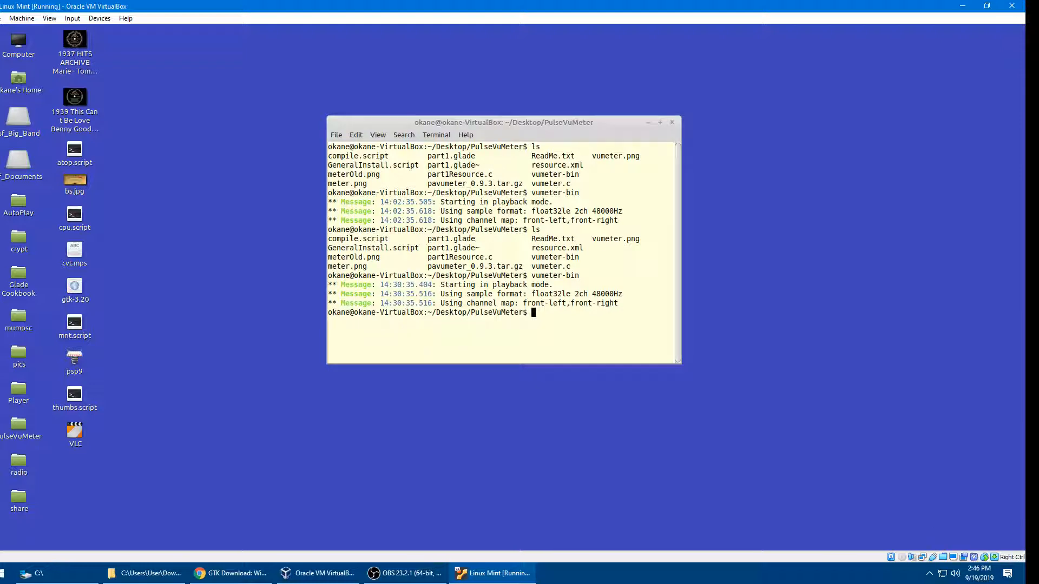
pyautogui.write('vi')
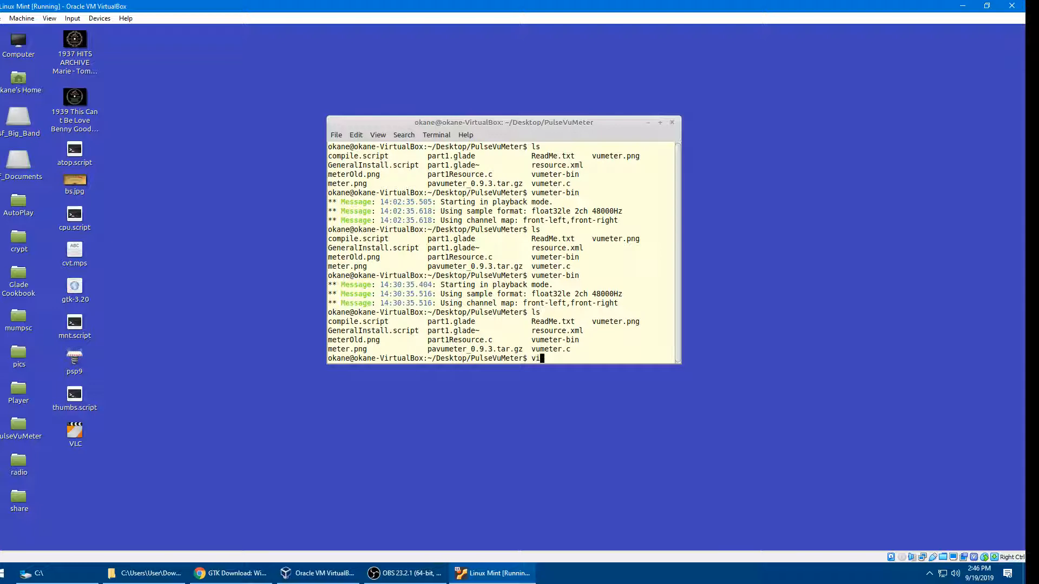
pyautogui.write('vumeter.')
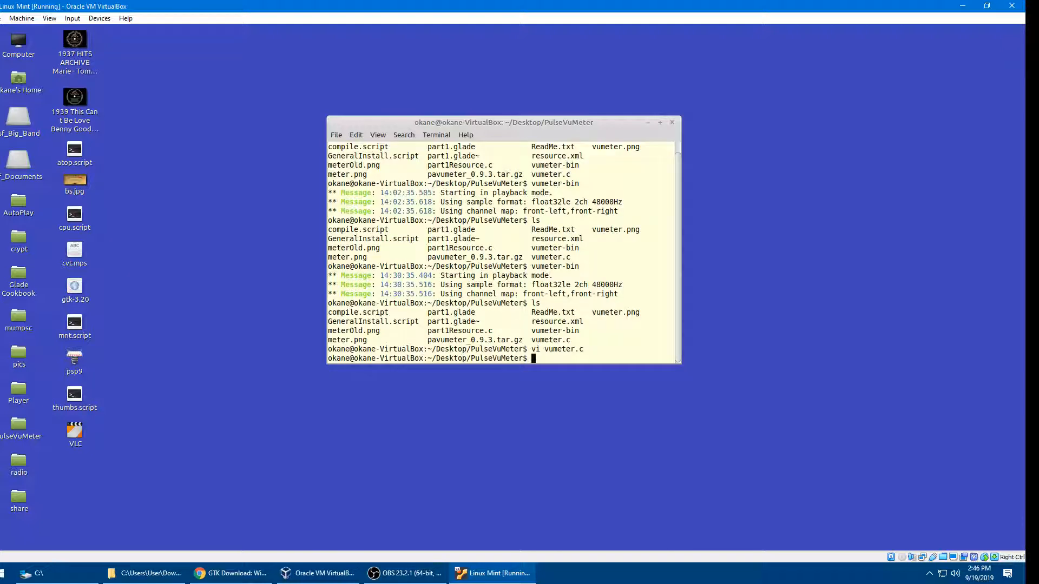
pyautogui.write('co')
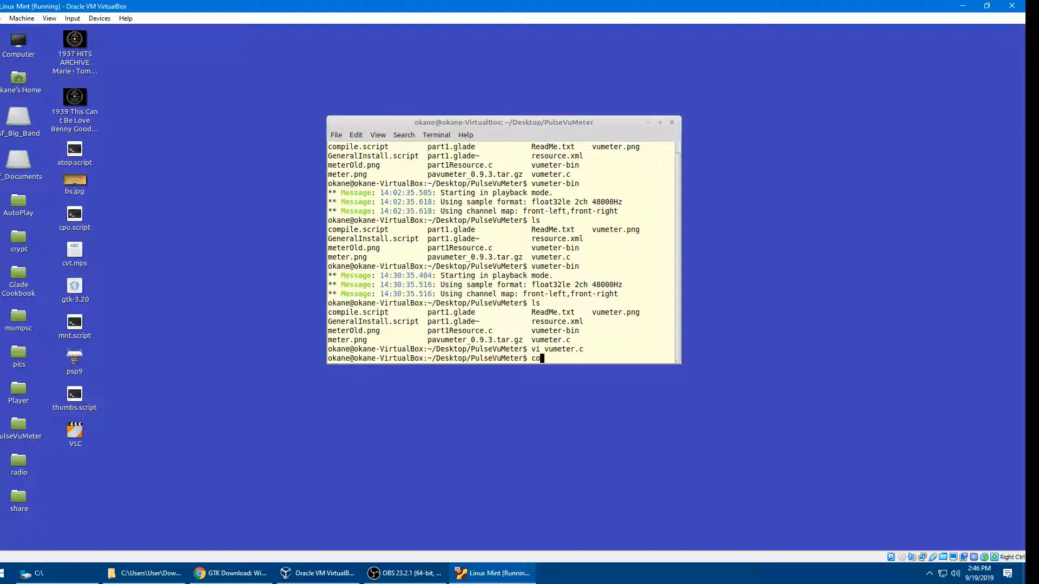
pyautogui.write('mpile.script')
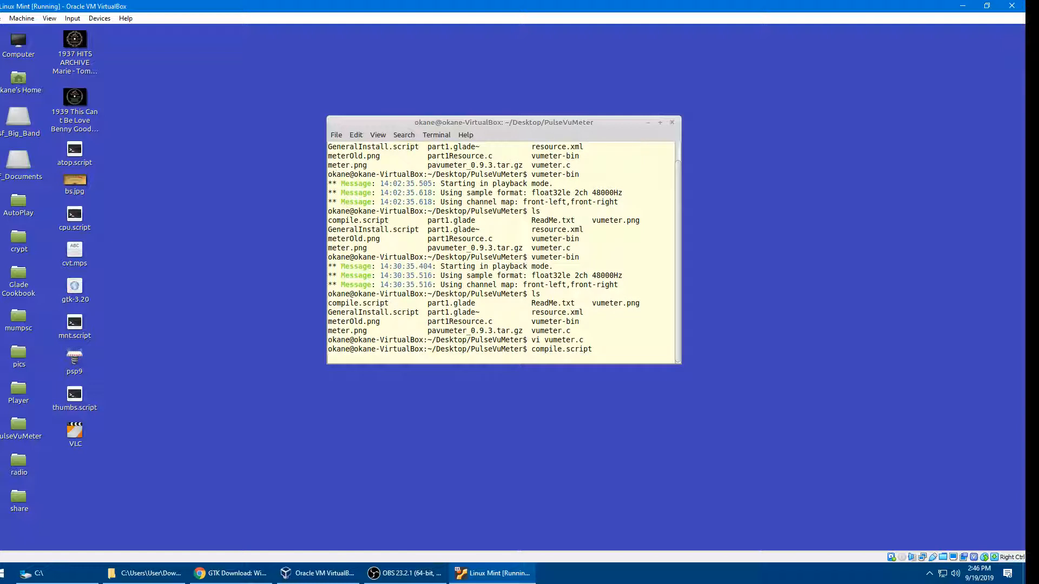
pyautogui.press('Return')
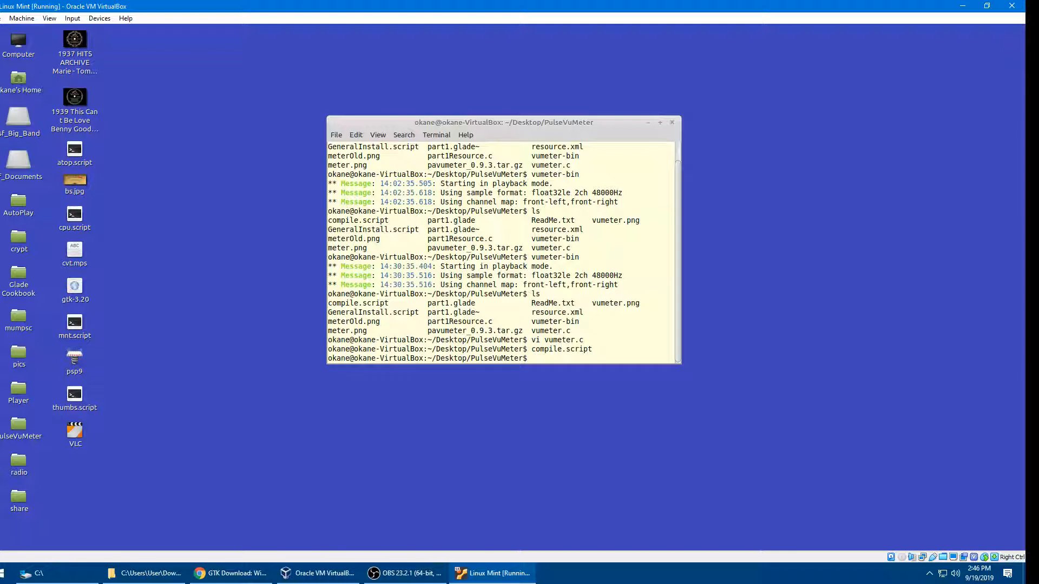
pyautogui.write('vumeter-bin')
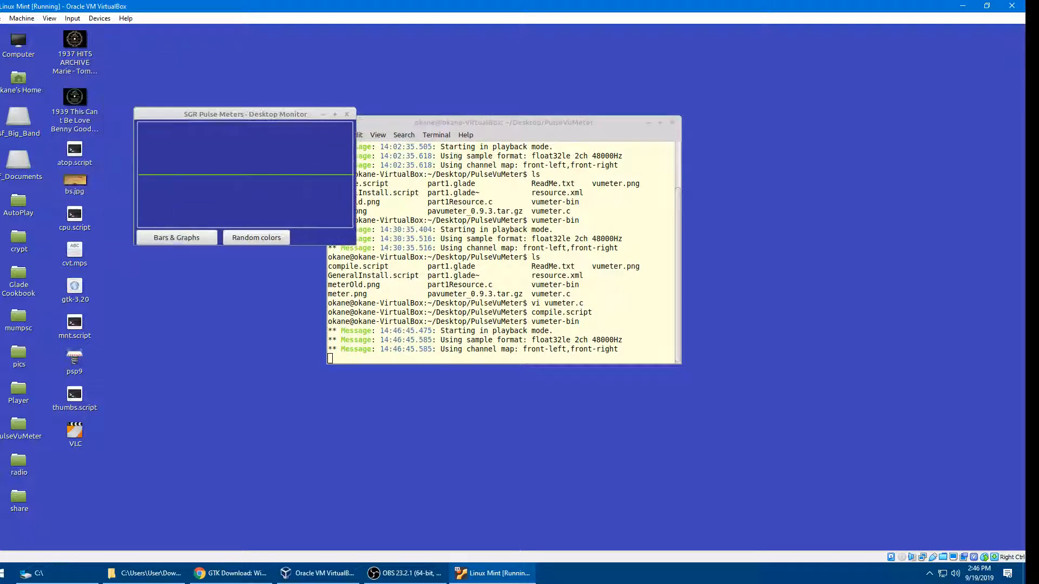
# - Switch the monitor to analog Meters, move it aside and start the 1939 video playing
pyautogui.click(176, 237)
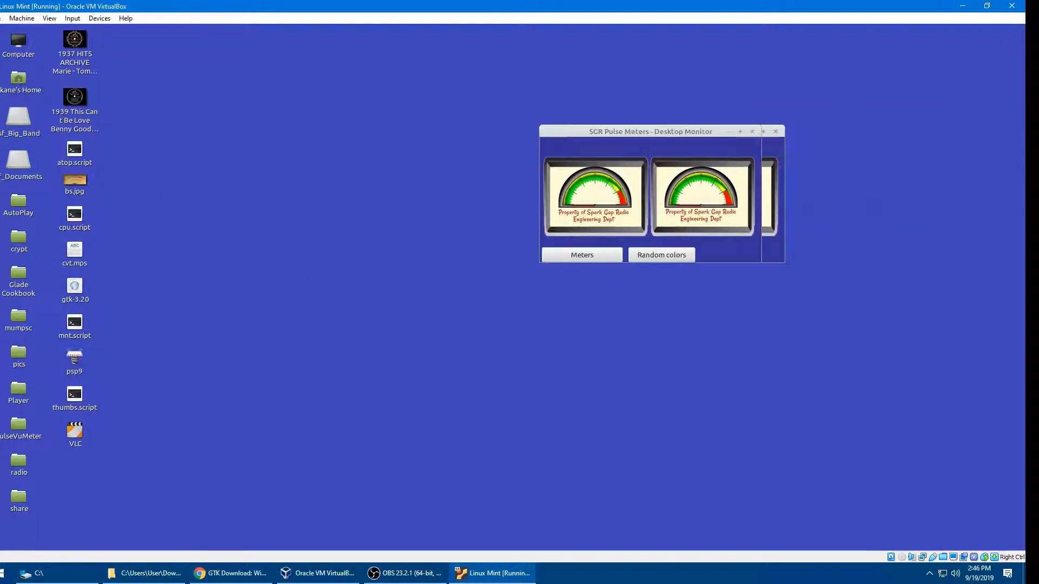
pyautogui.moveTo(651, 130); pyautogui.dragTo(571, 96)
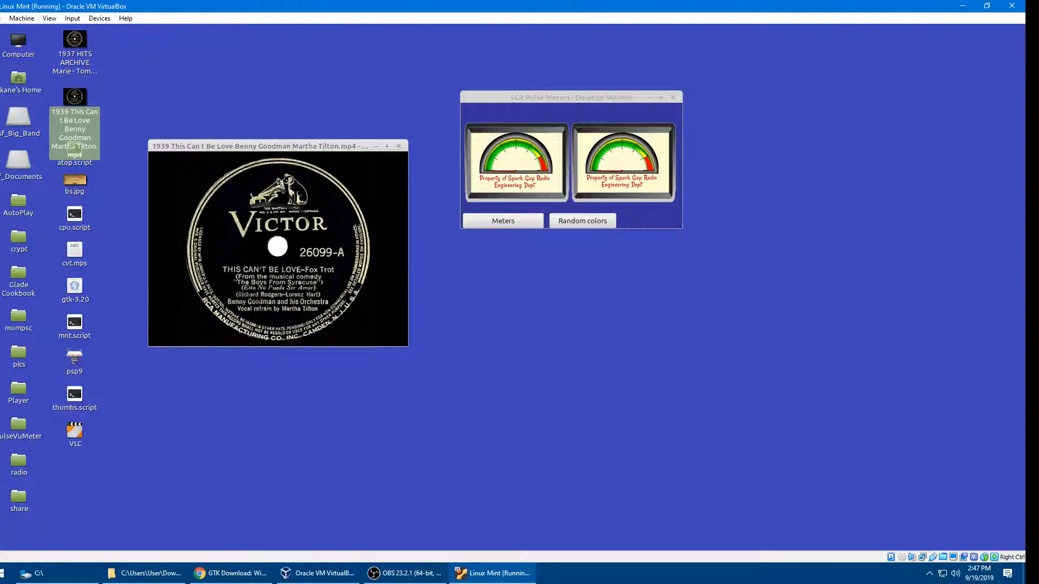
pyautogui.moveTo(275, 146); pyautogui.dragTo(304, 97)
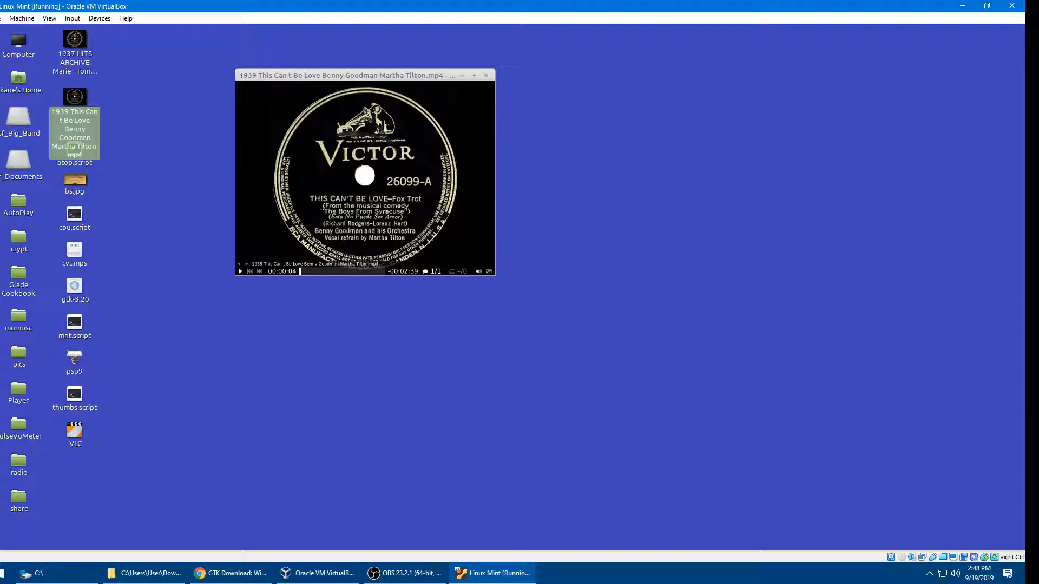
# - Bring up the GTK for Windows download page and read down to the vcpkg install commands
pyautogui.click(486, 75)
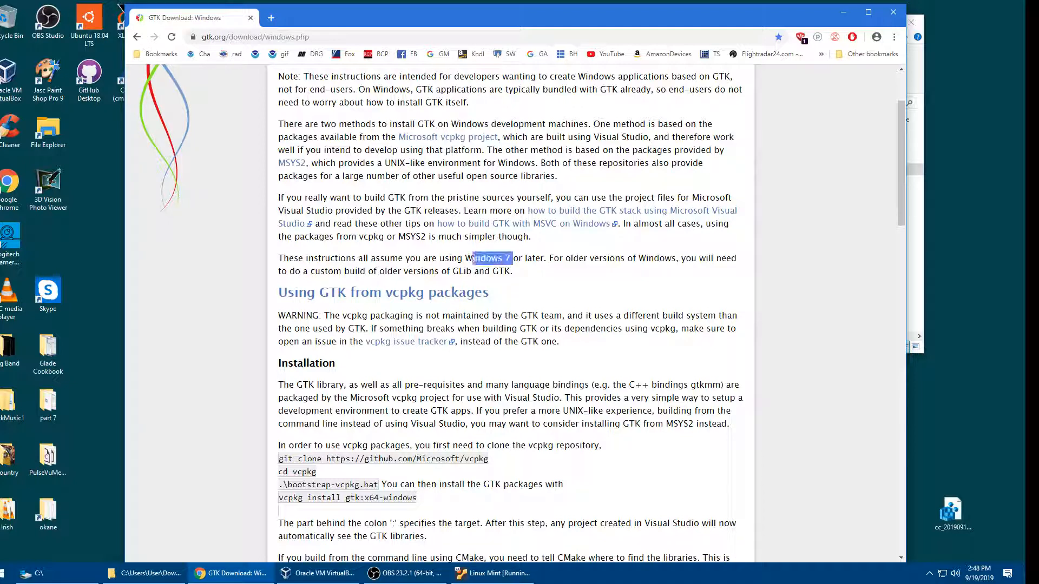
pyautogui.doubleClick(488, 258)
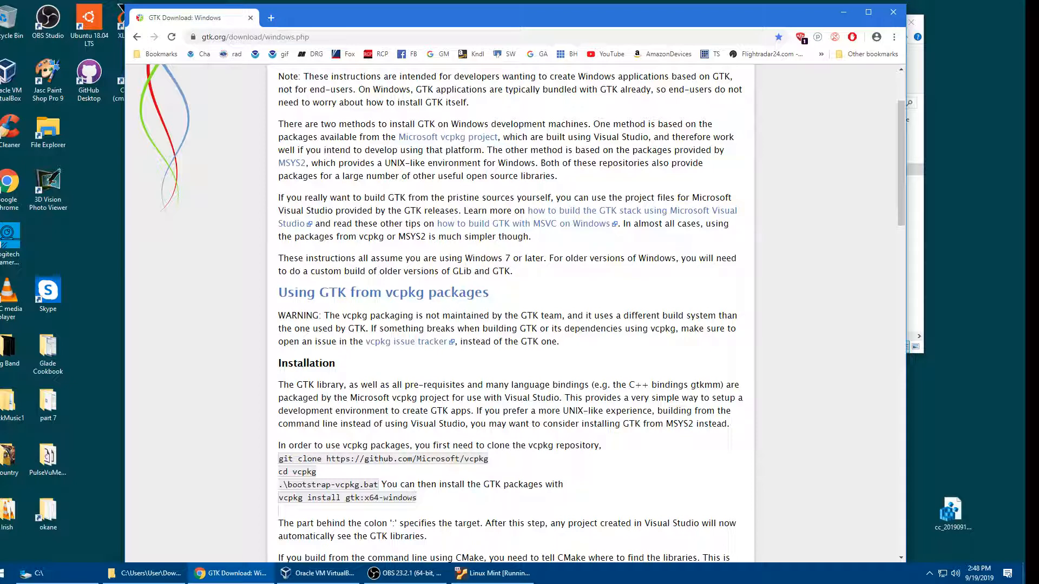
pyautogui.scroll(-3)
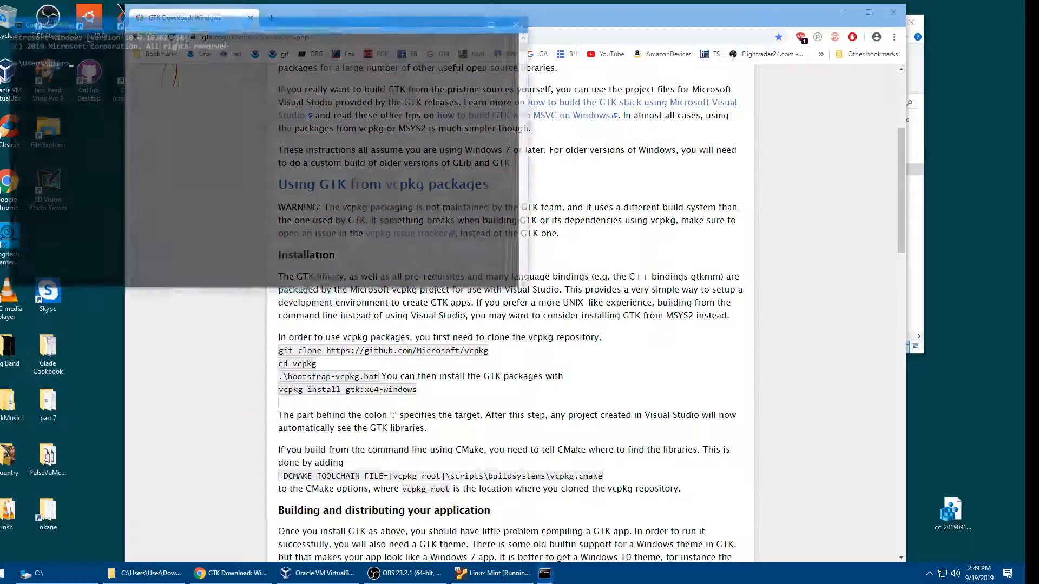
# - Start typing git in Command Prompt before switching to a File Explorer at C:\
pyautogui.write('gi')
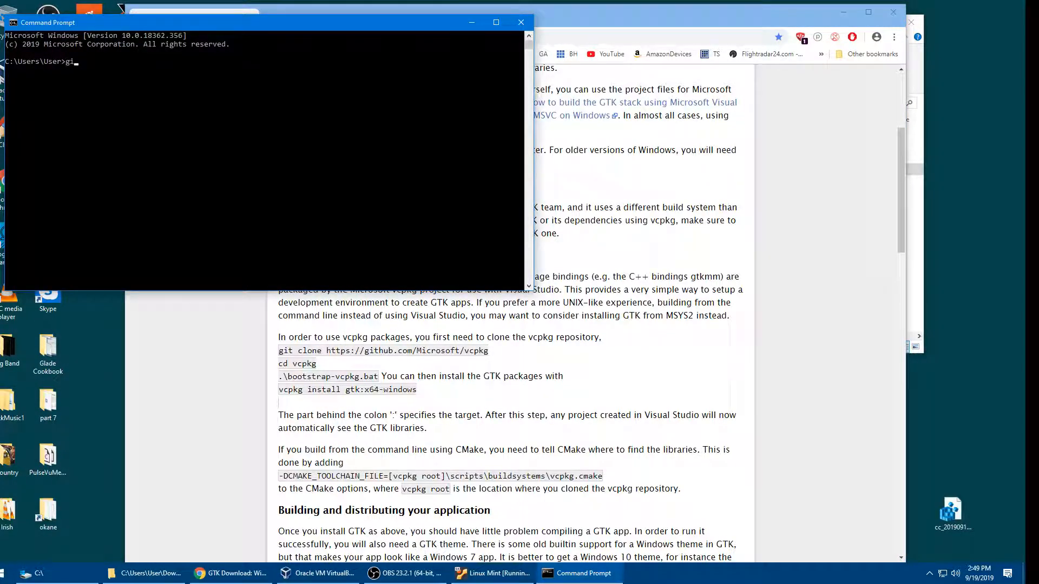
pyautogui.write('git')
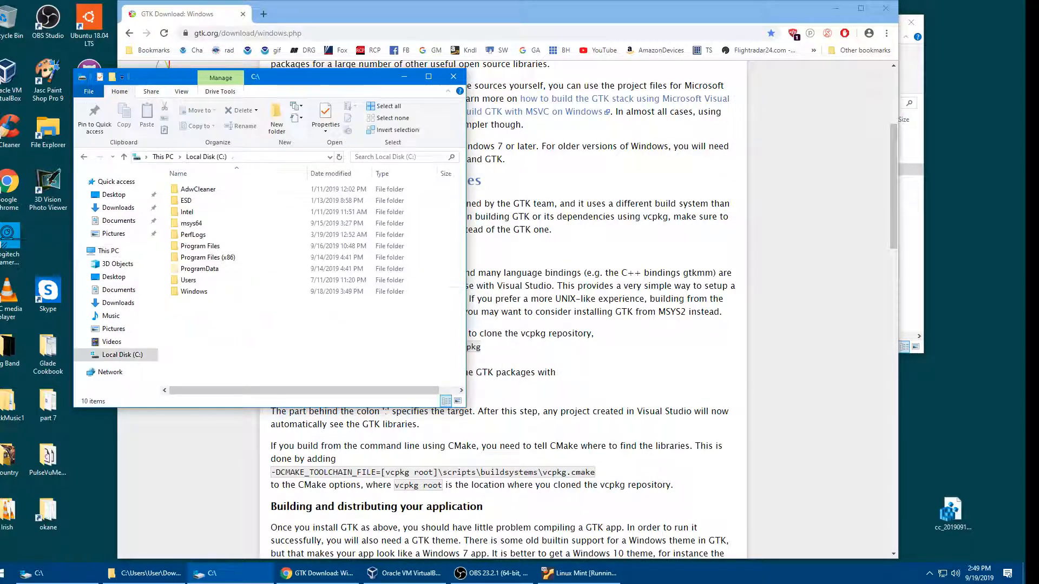
# - Navigate from the C: drive root into Users\User toward the git\vcpkg checkout
pyautogui.click(193, 234)
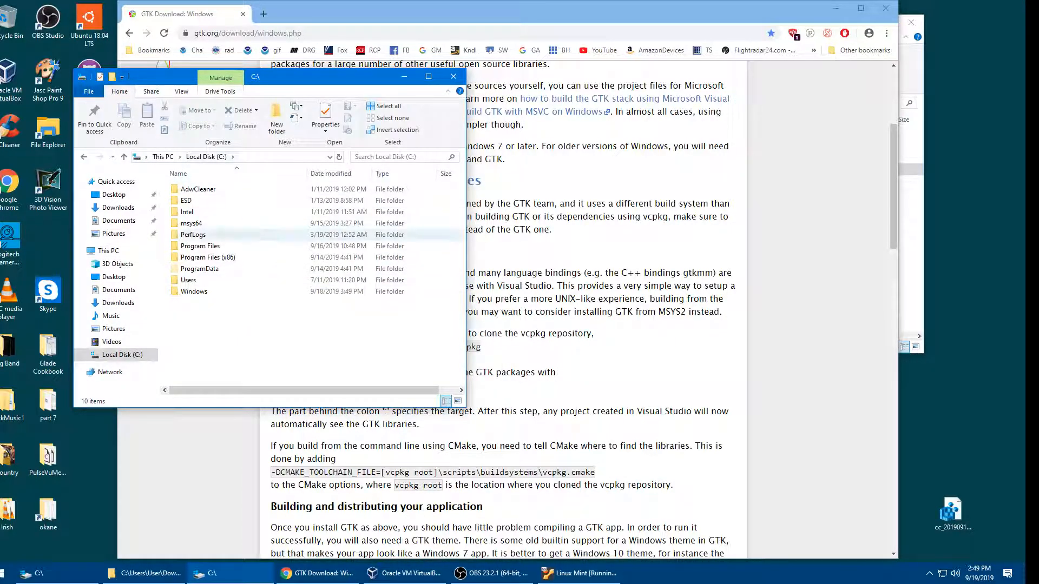
pyautogui.doubleClick(189, 279)
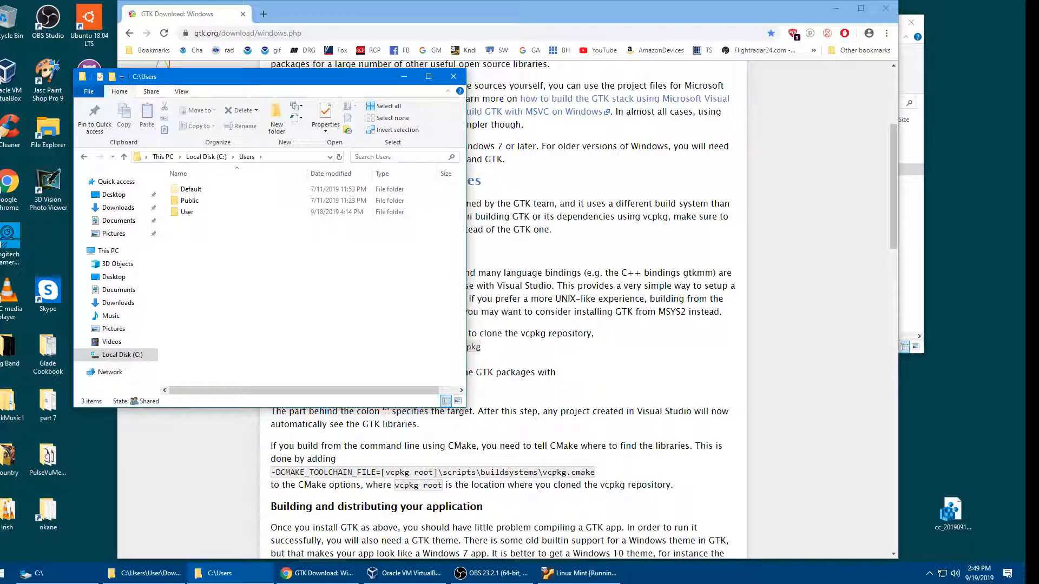
pyautogui.click(187, 212)
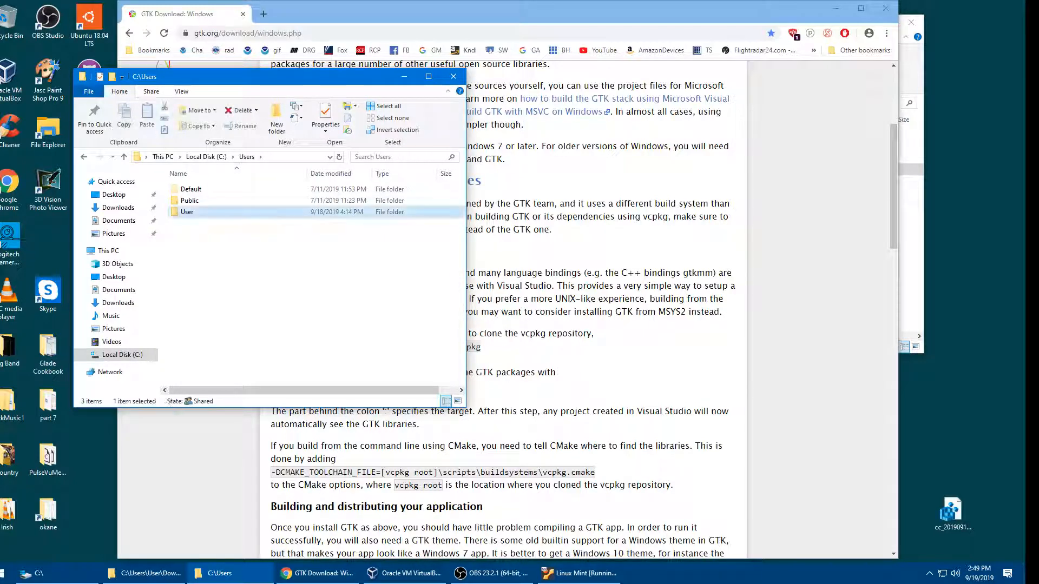
pyautogui.doubleClick(187, 212)
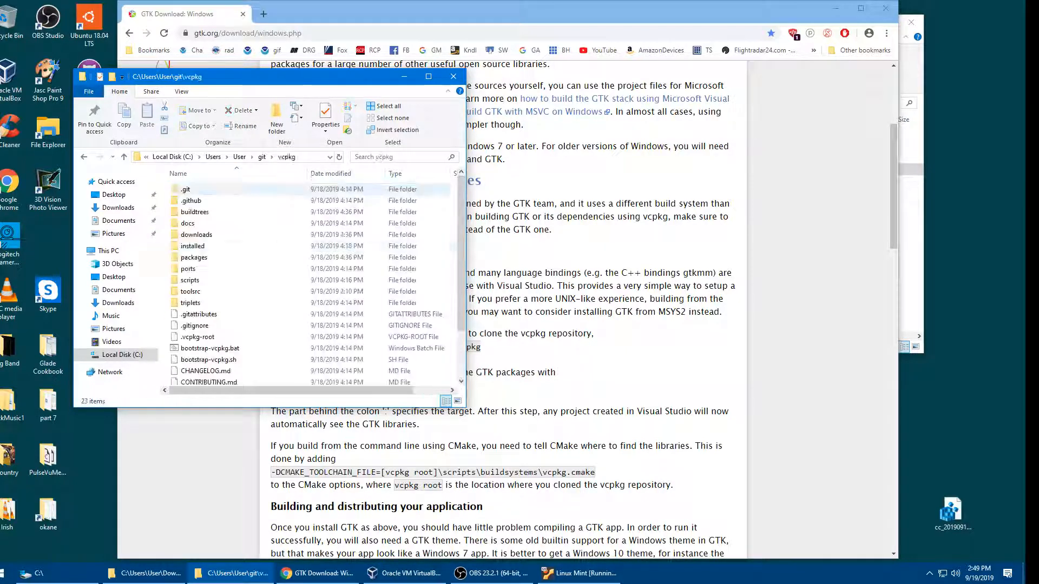
# - Browse the vcpkg packages folder's x64-windows dependency folders, then close the window
pyautogui.click(194, 257)
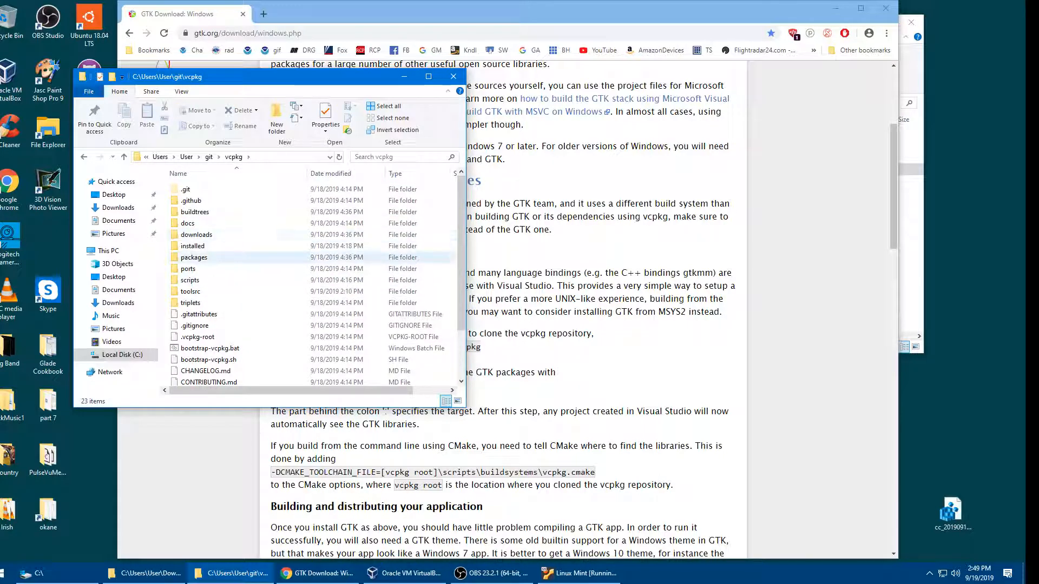
pyautogui.doubleClick(194, 257)
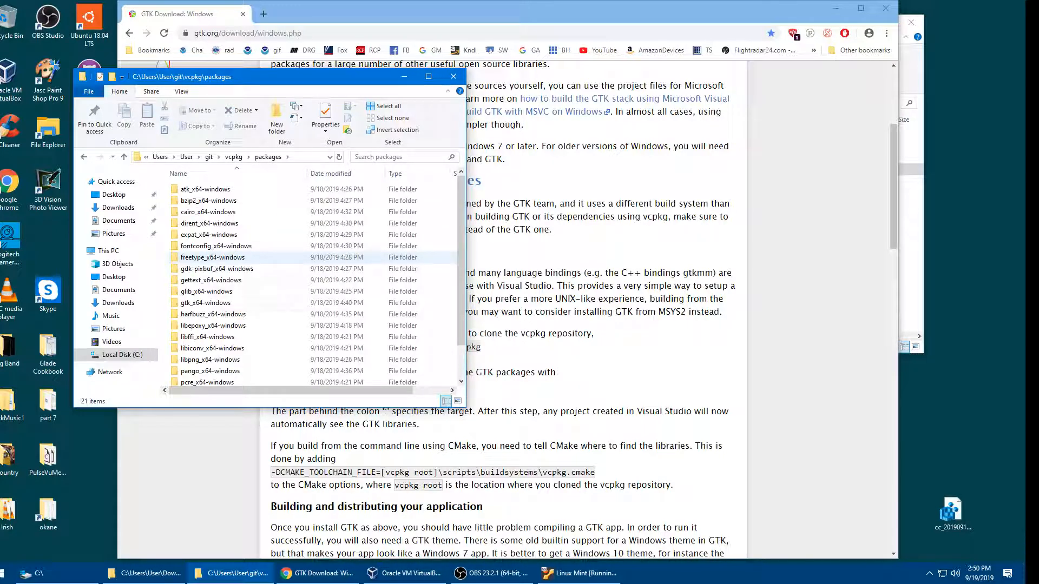
pyautogui.scroll(-3)
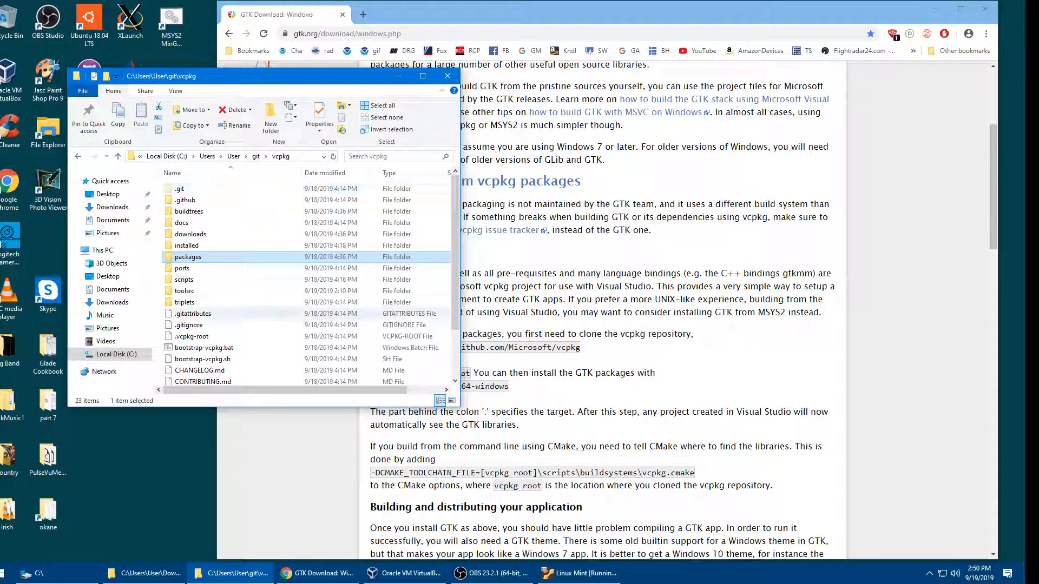
pyautogui.click(188, 325)
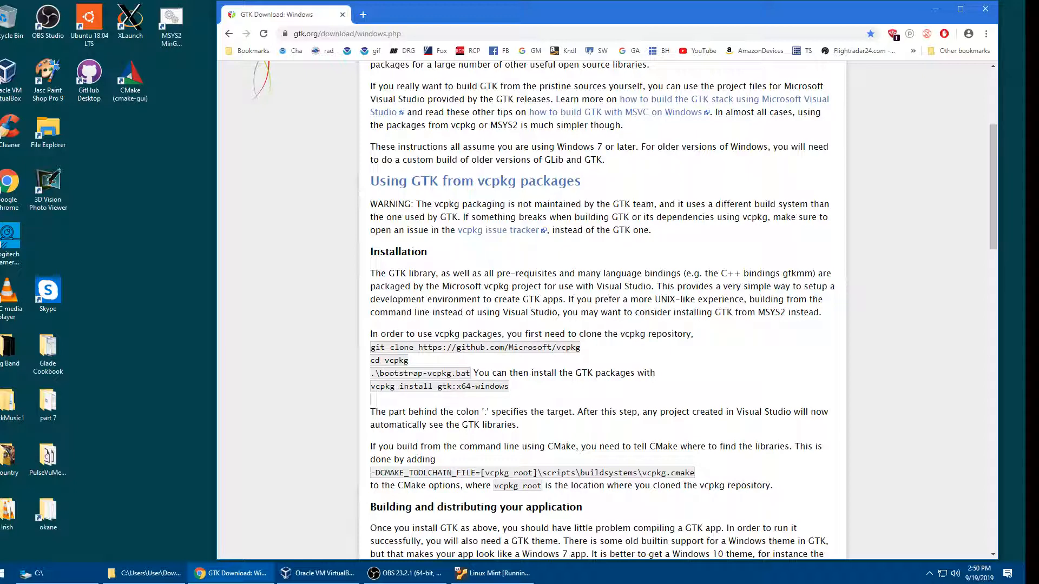
pyautogui.scroll(-3)
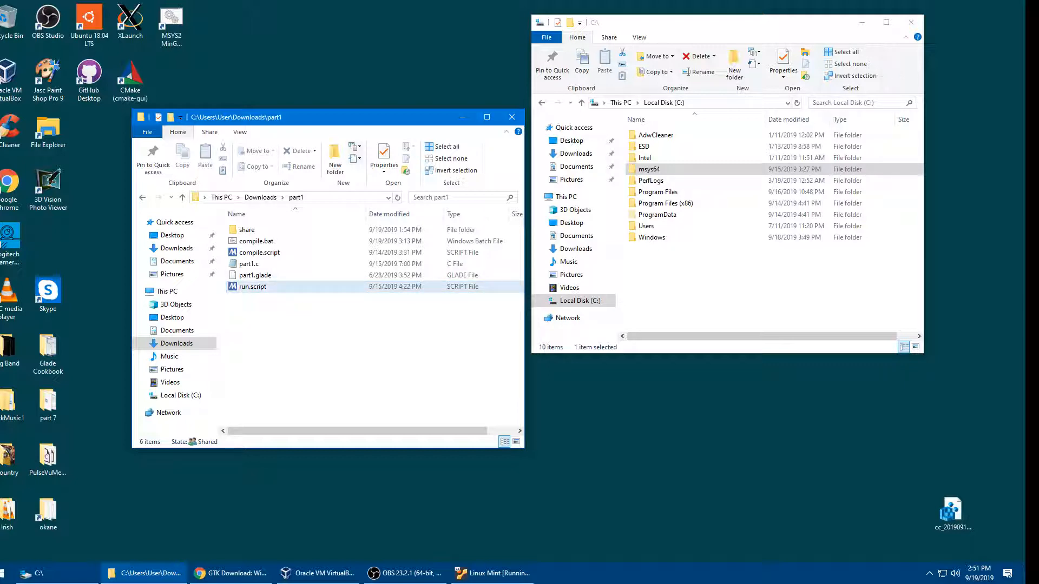
# - Open part1.c from the Downloads\part1 folder in Notepad
pyautogui.click(259, 252)
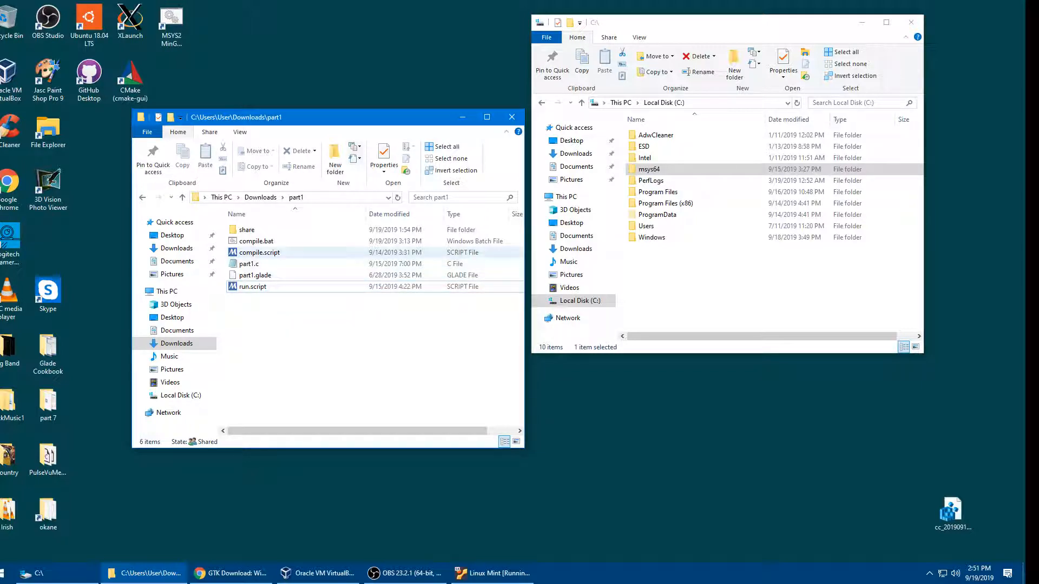
pyautogui.moveTo(259, 252)
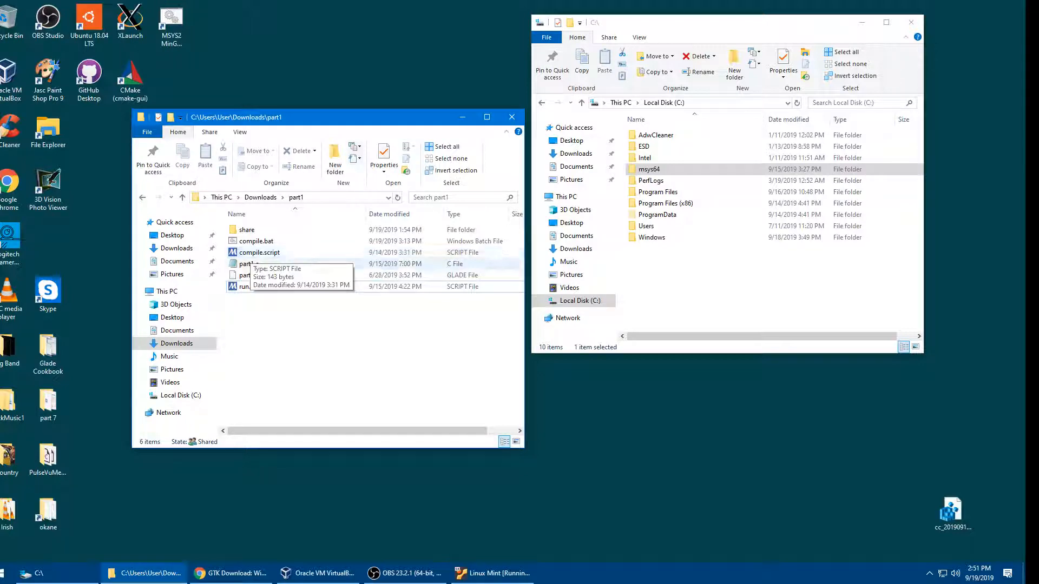
pyautogui.click(247, 264)
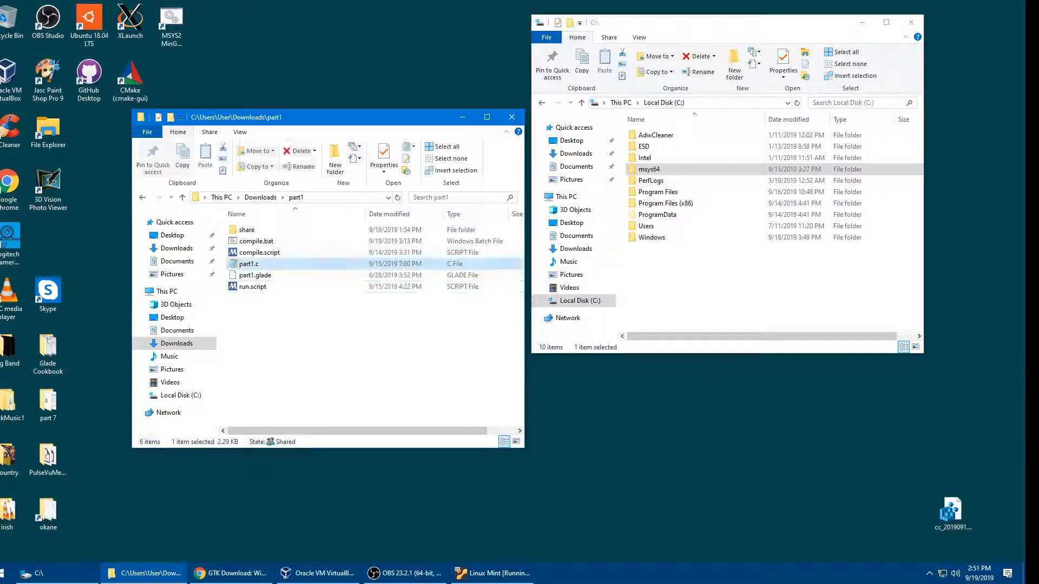
pyautogui.doubleClick(248, 264)
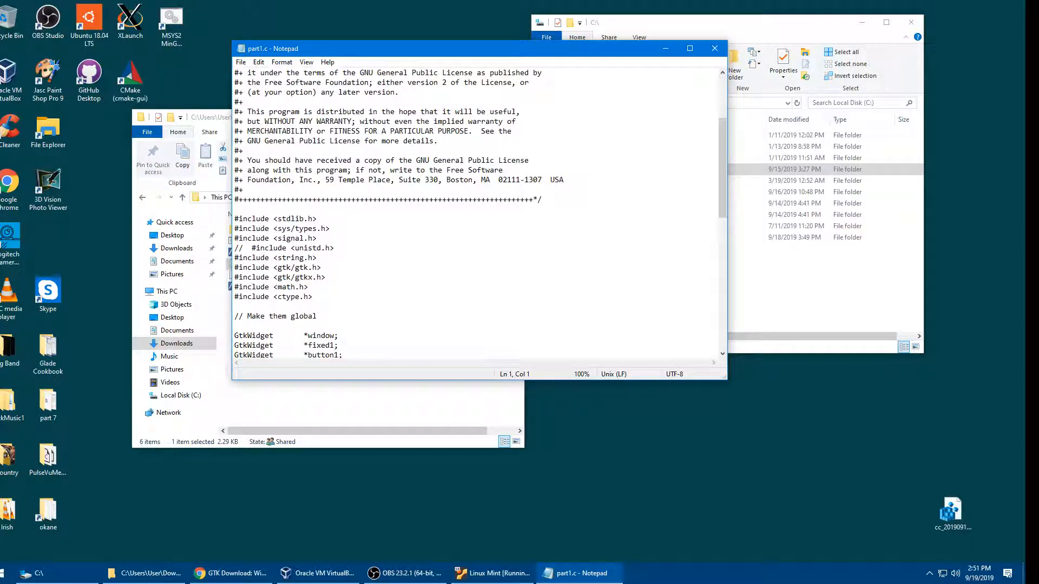
# - Read part1.c down to the on_button1_clicked handler and close Notepad
pyautogui.scroll(-3)
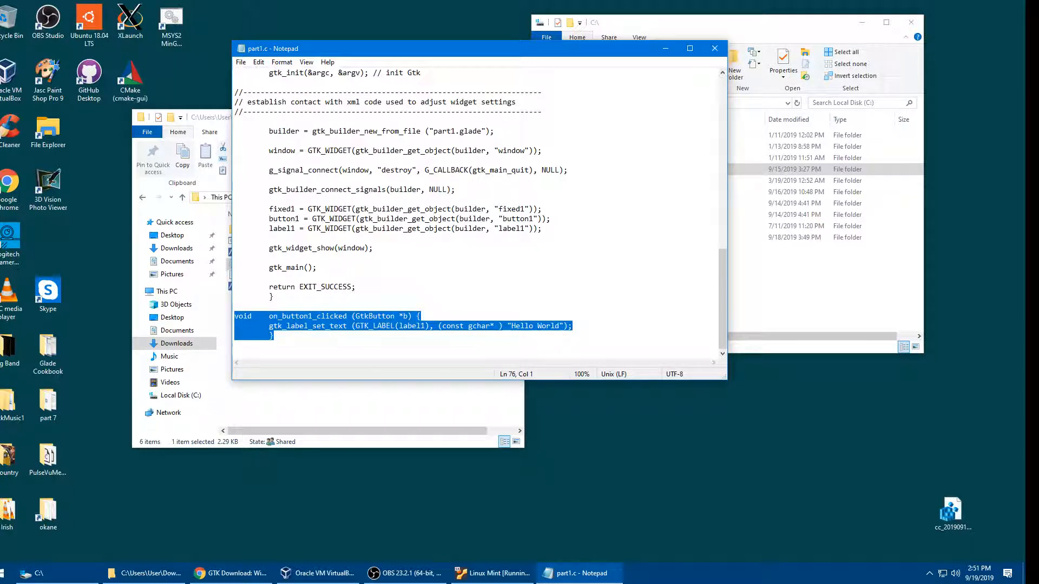
pyautogui.click(237, 276)
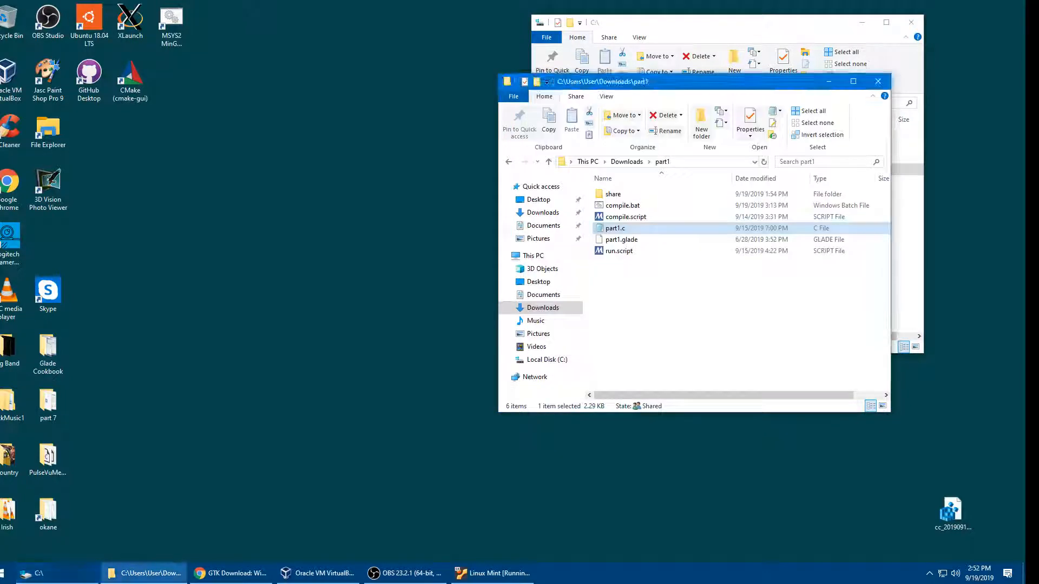
# - Launch x64 Native Tools Command Prompt for VS 2019 from the Start menu's Visual Studio 2019 folder
pyautogui.moveTo(601, 81); pyautogui.dragTo(594, 89)
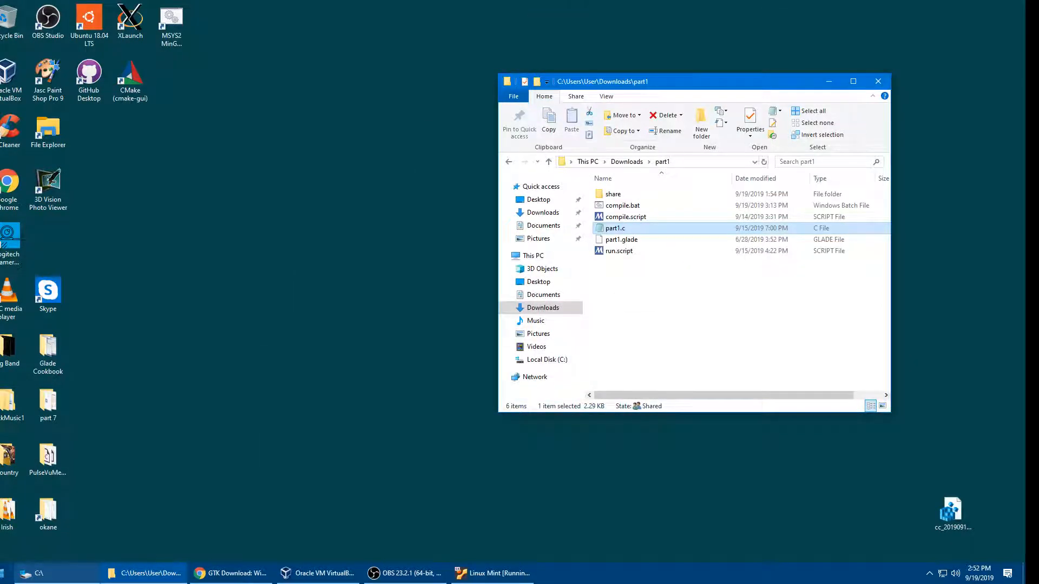
pyautogui.click(7, 573)
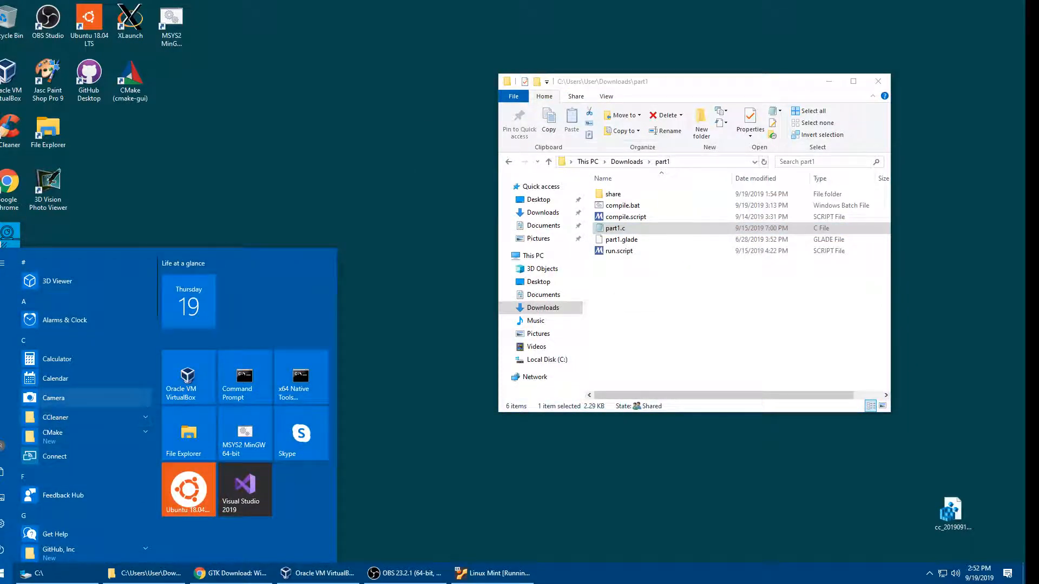
pyautogui.scroll(-3)
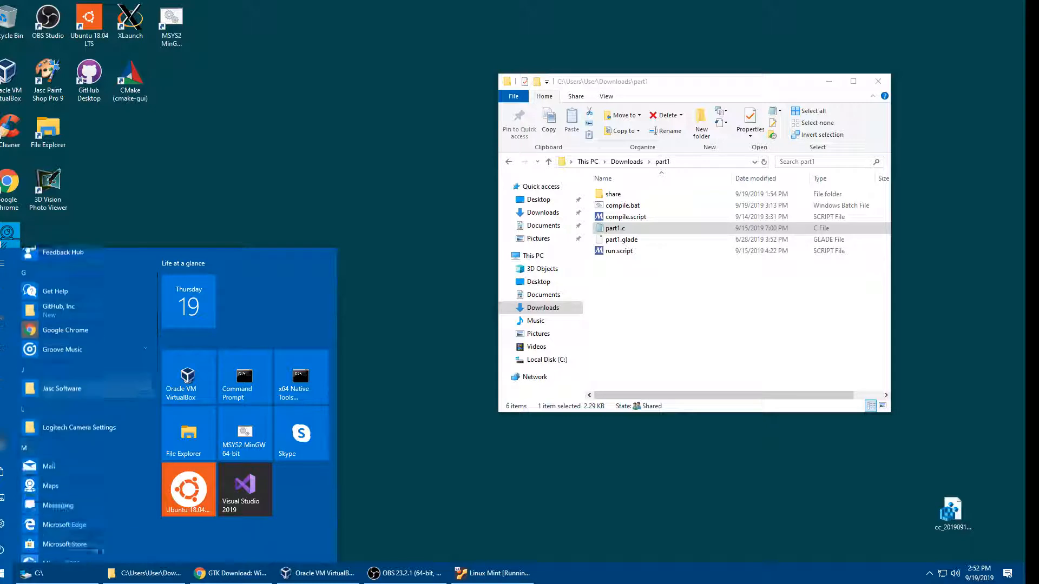
pyautogui.scroll(-3)
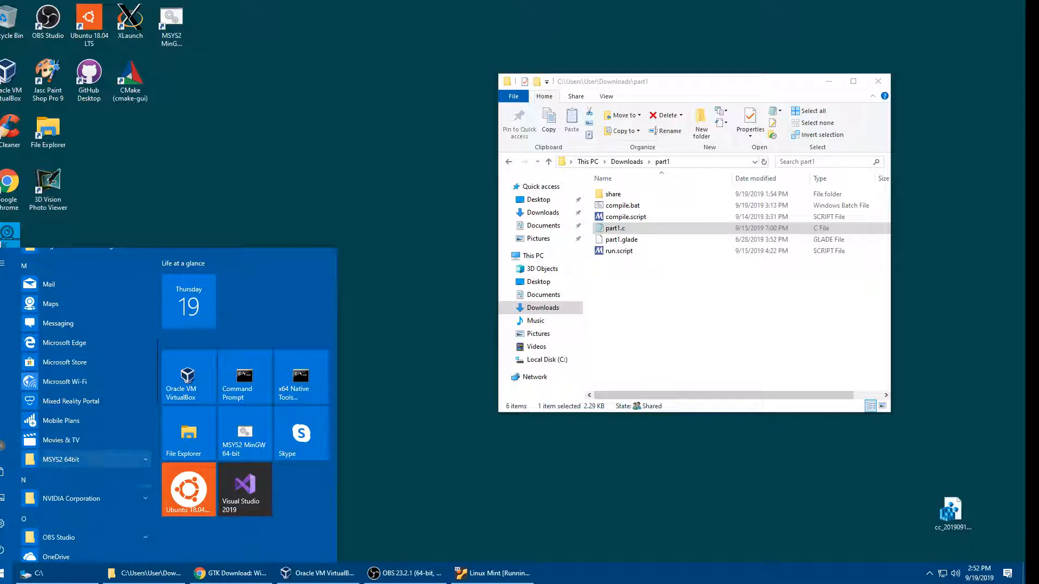
pyautogui.scroll(-3)
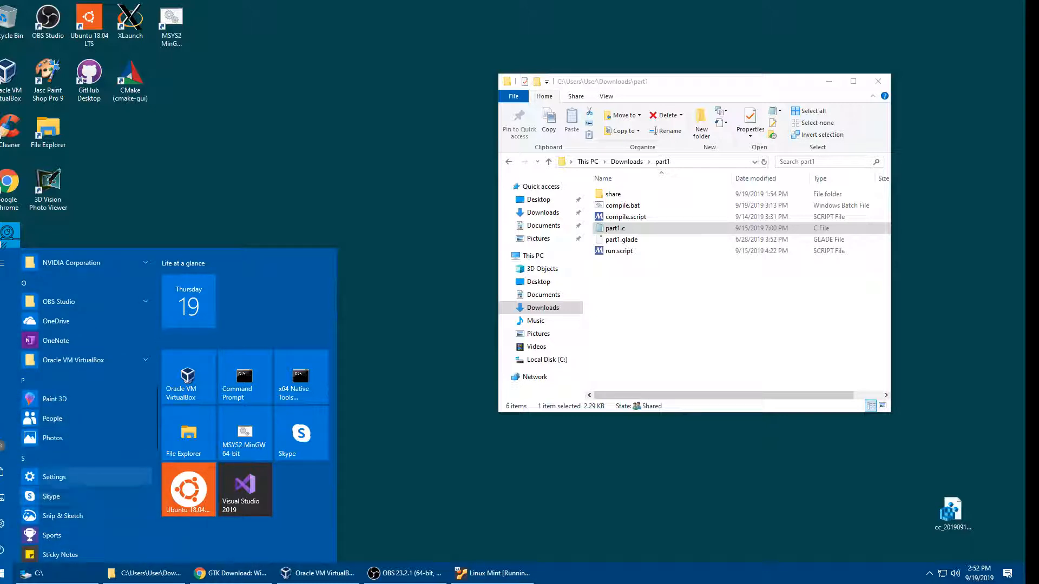
pyautogui.scroll(-3)
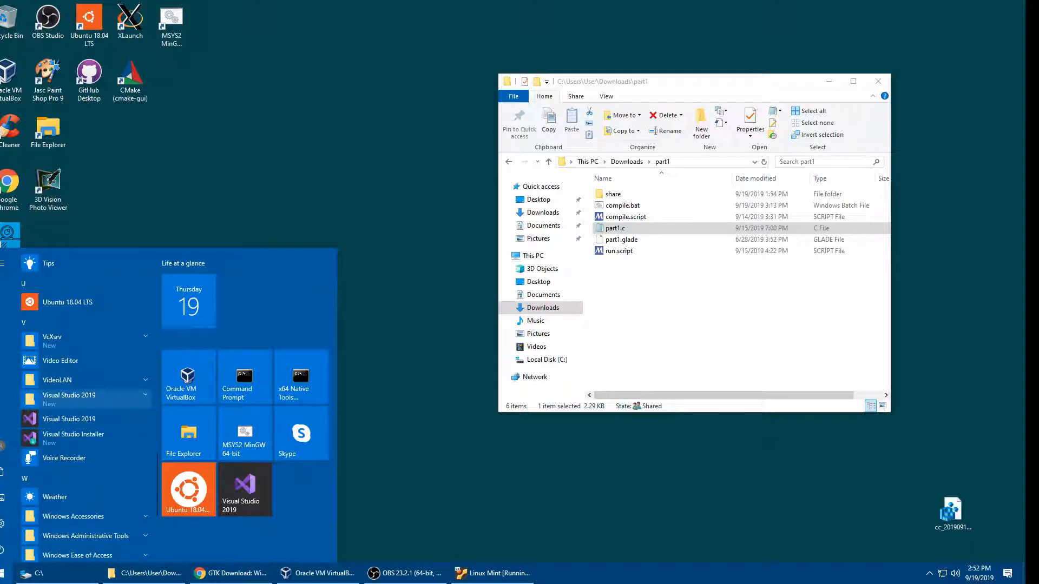
pyautogui.click(68, 396)
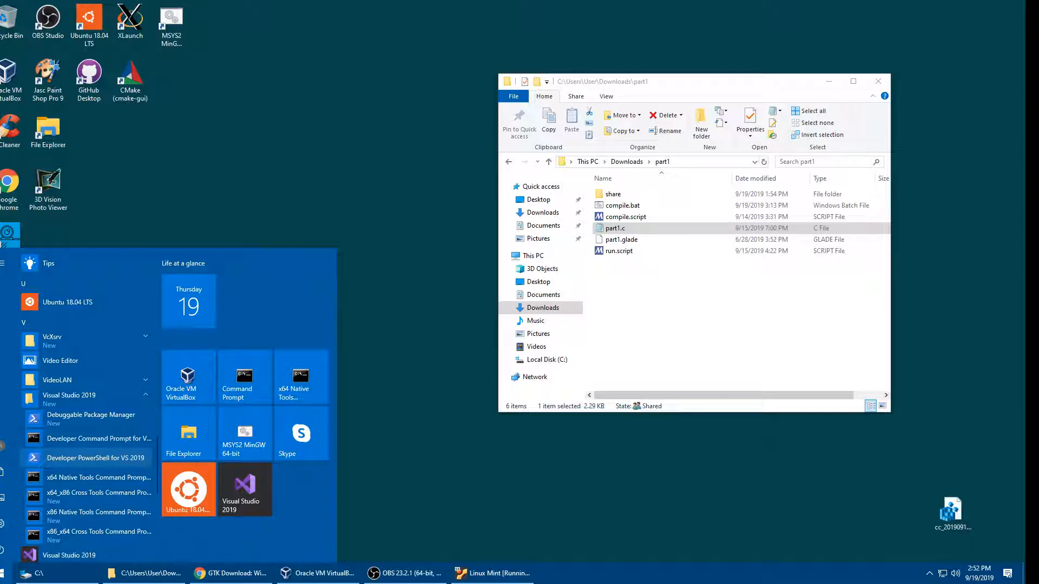
pyautogui.moveTo(99, 458)
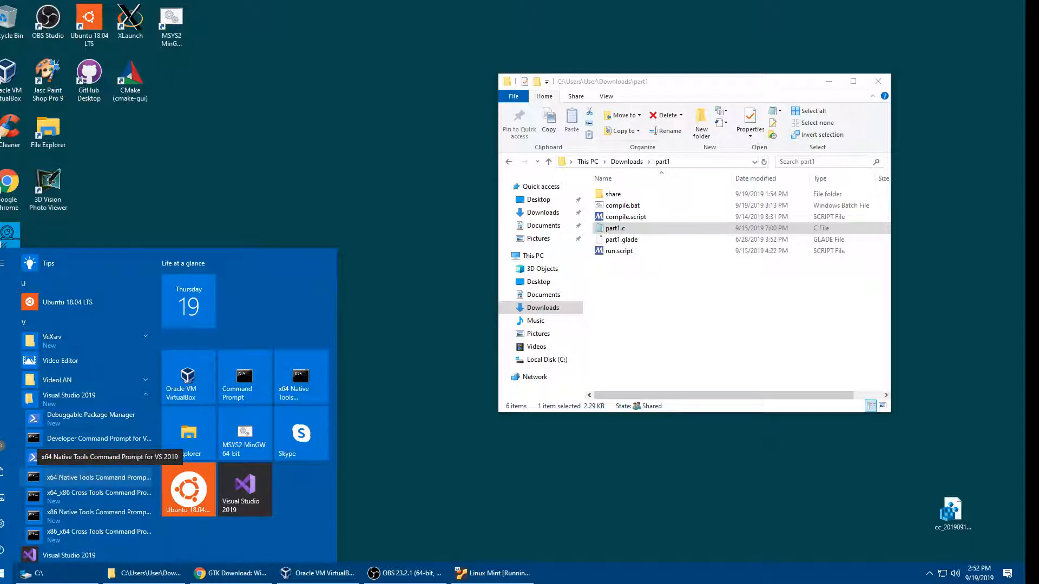
pyautogui.click(109, 457)
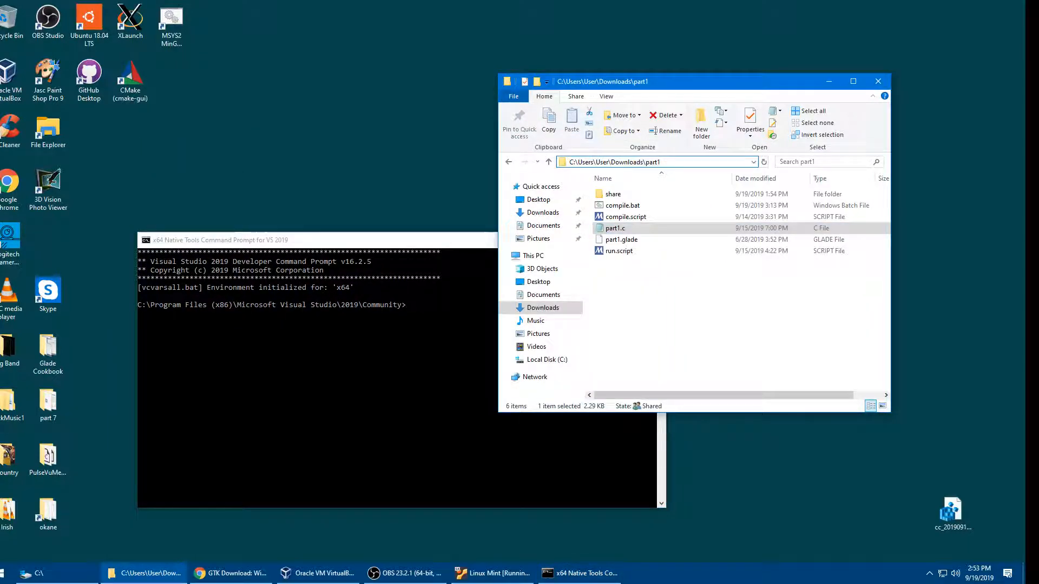
# - Change to C:\Users\User\Downloads\part1 and list its files with dir
pyautogui.click(649, 162)
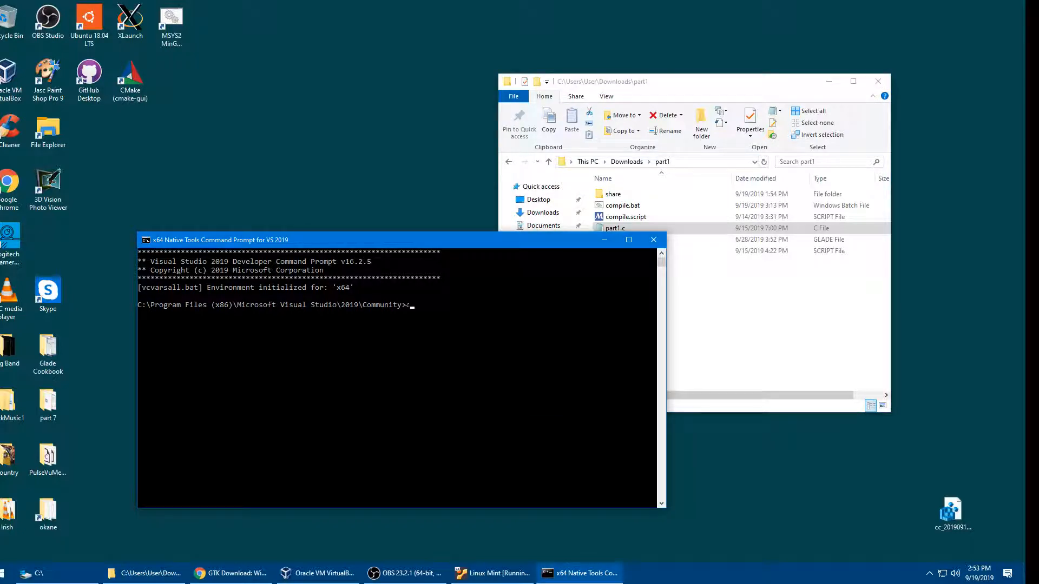
pyautogui.write('cd C:\\Users\\User\\Downloads\\part1')
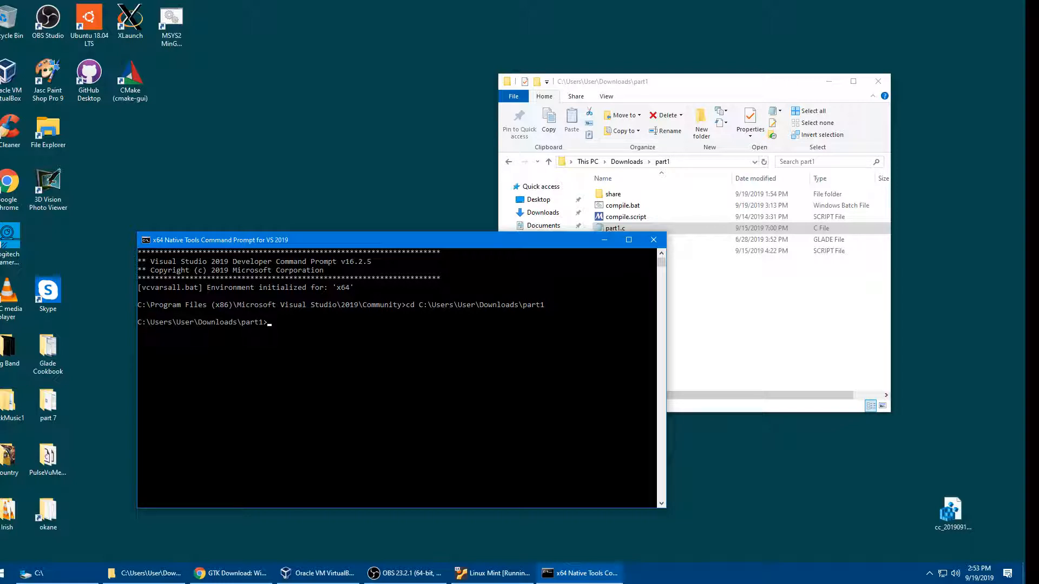
pyautogui.write('dir')
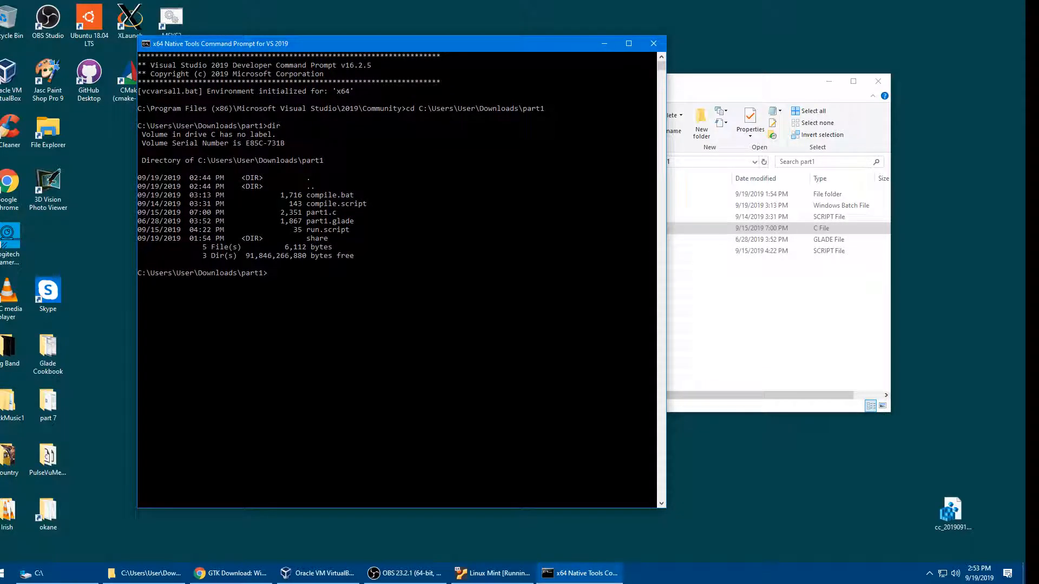
pyautogui.moveTo(219, 43); pyautogui.dragTo(285, 58)
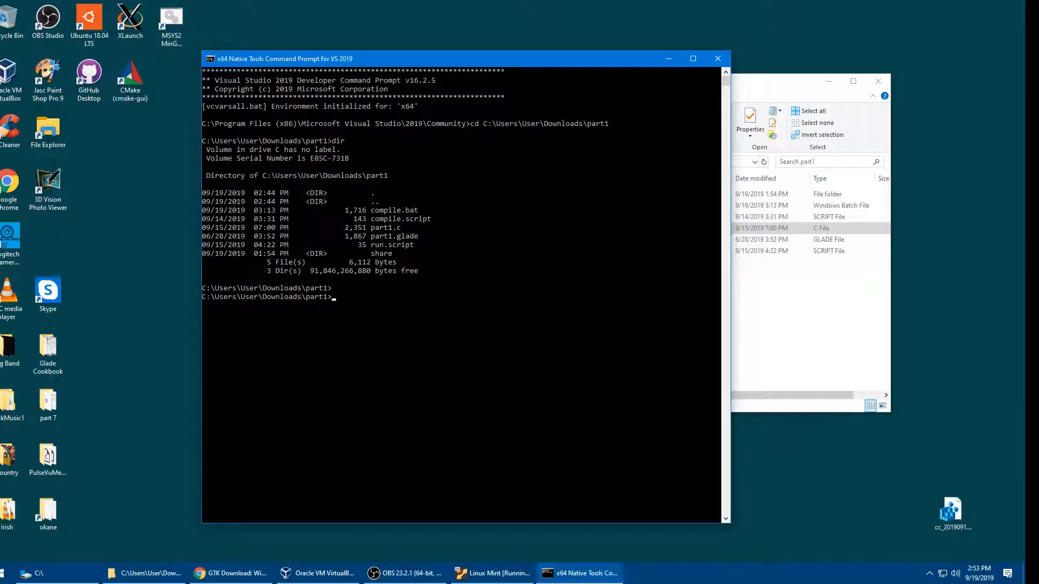
# - Begin typing vim compile.bat, correcting the mistyped file name
pyautogui.write('vi')
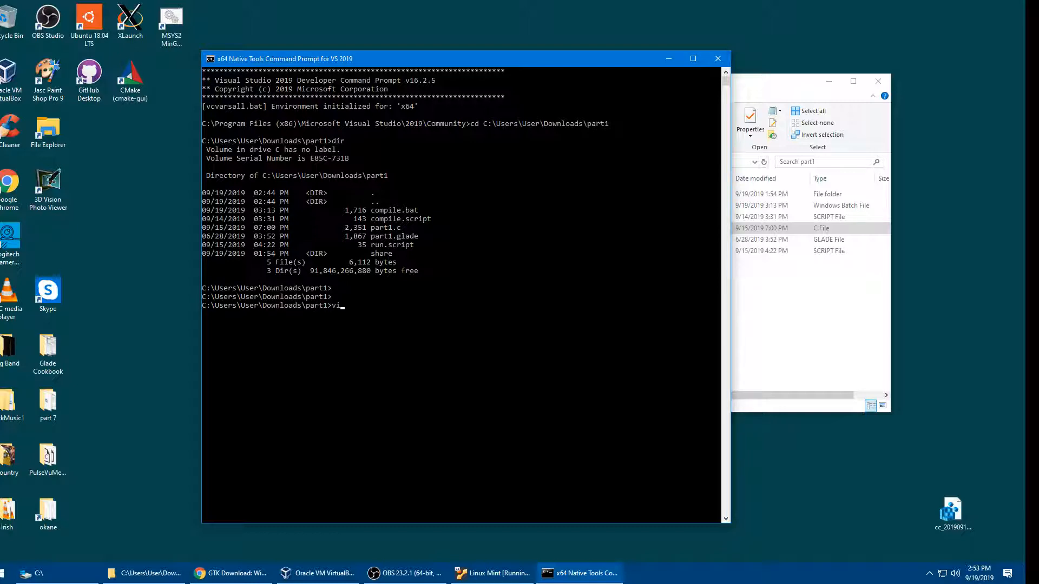
pyautogui.write('m')
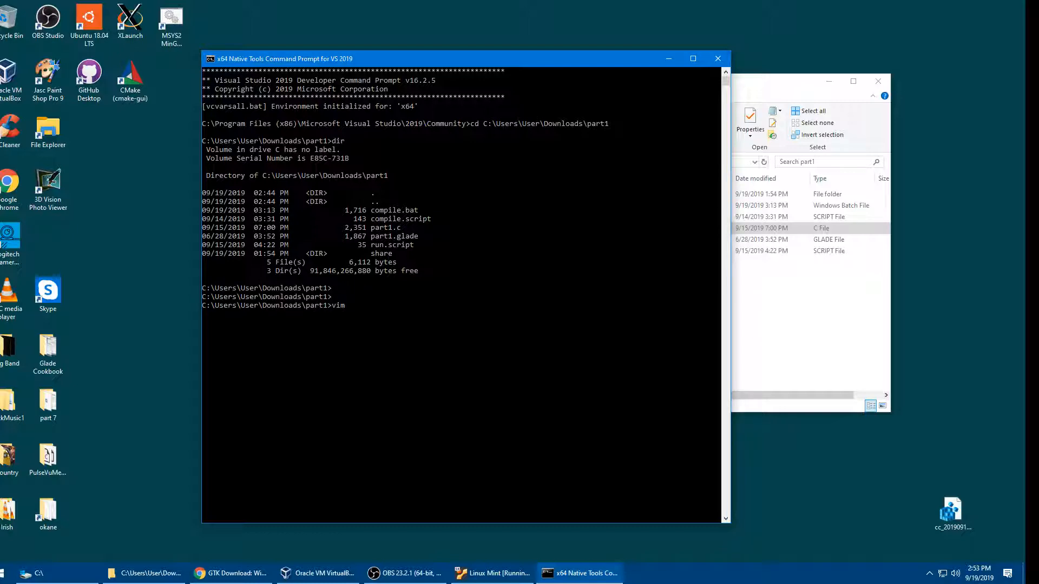
pyautogui.write('compil.')
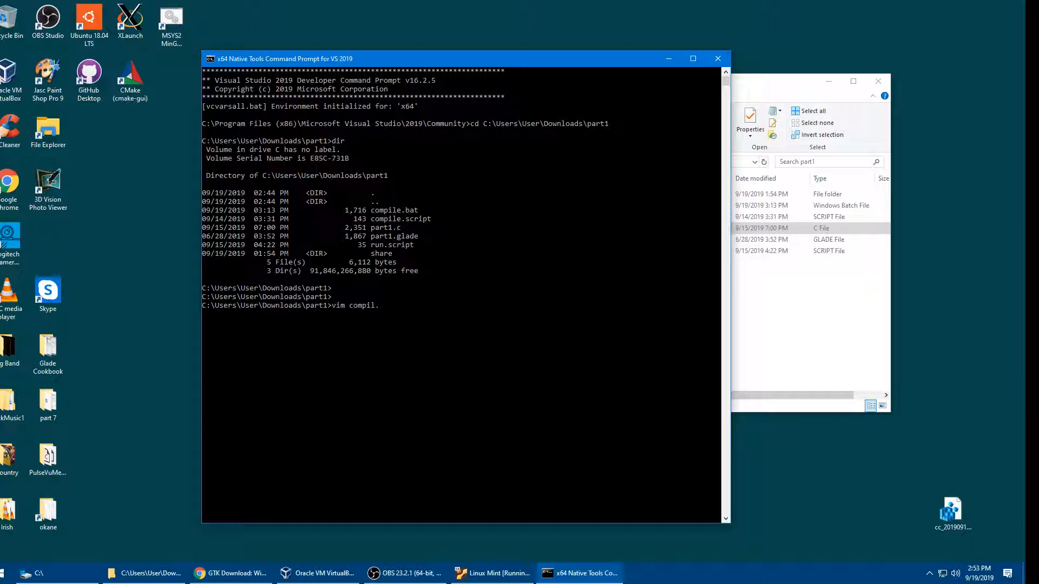
pyautogui.press('Backspace')
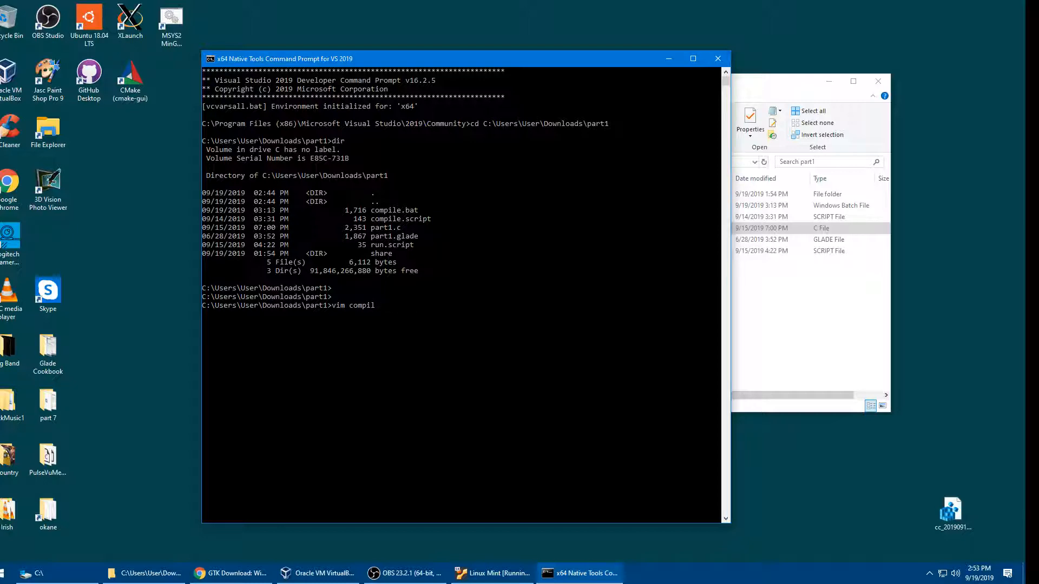
# - Finish entering compile.bat to review the build script before running the native cl build
pyautogui.write('e.bat')
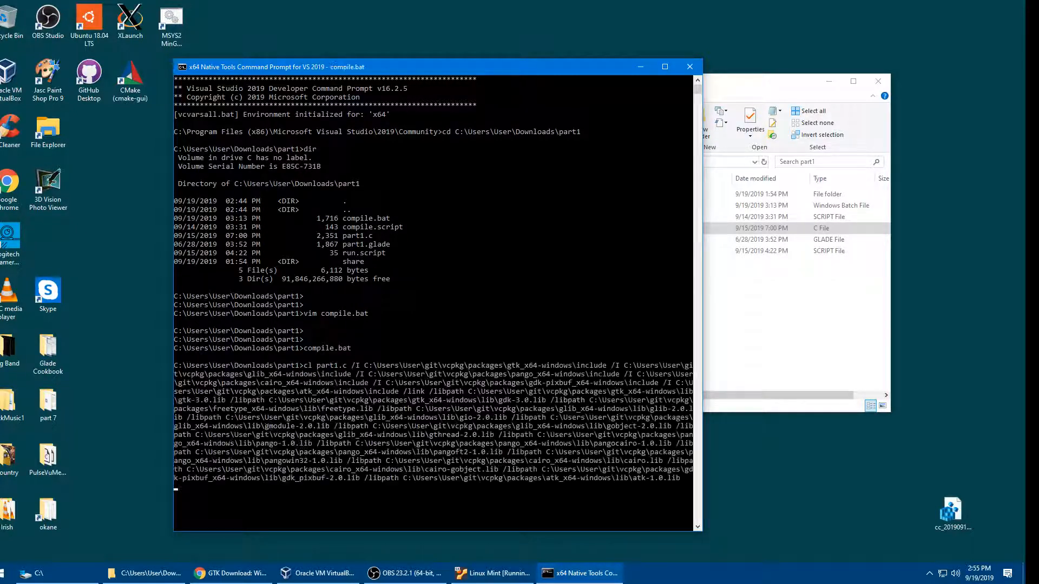
# - Let cl/link finish producing part1.exe and part1.lib, then bring the part1 folder into view
pyautogui.press('Return')
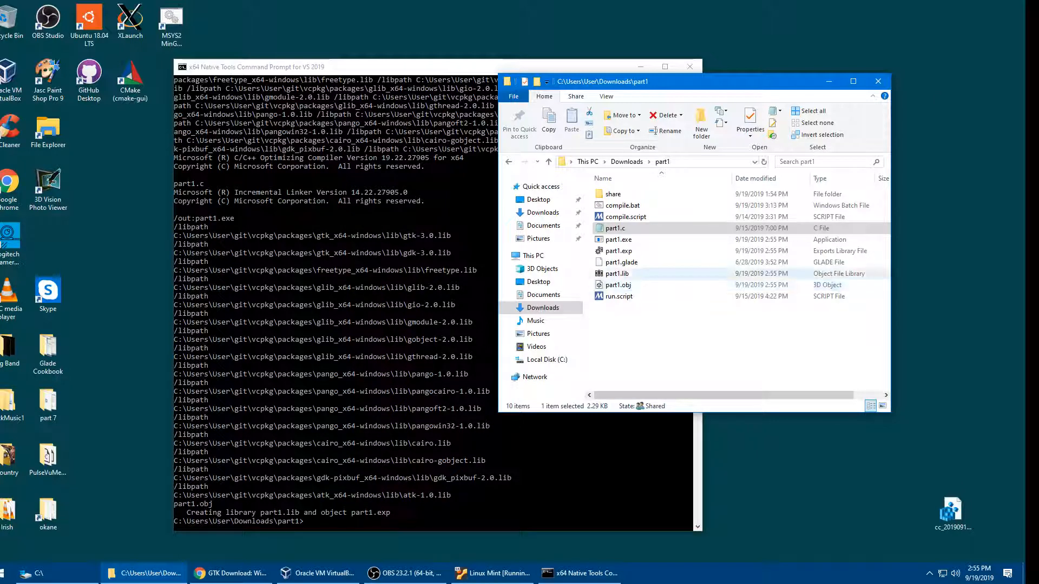
pyautogui.moveTo(613, 228)
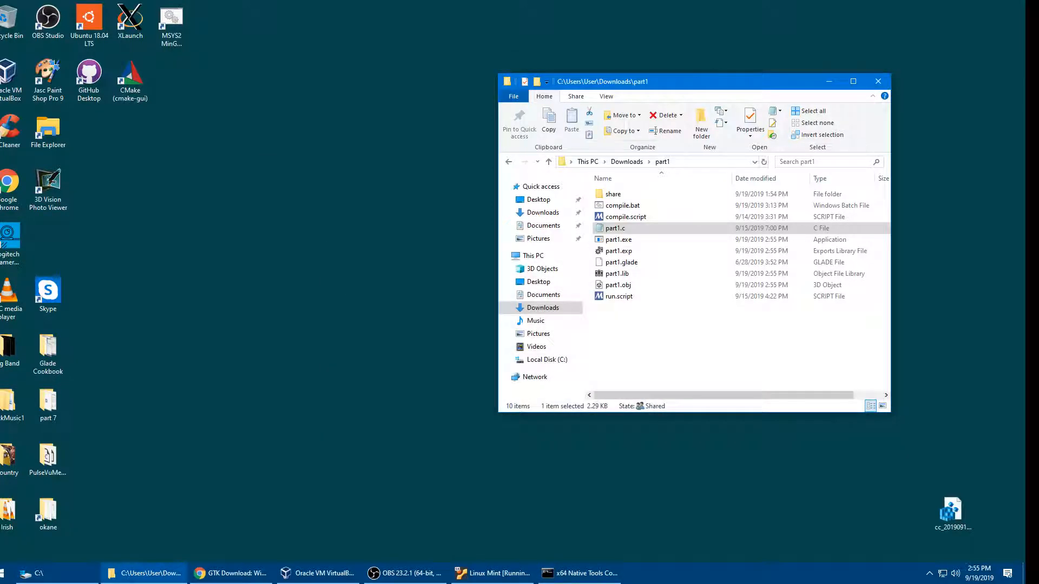
pyautogui.moveTo(690, 81); pyautogui.dragTo(540, 42)
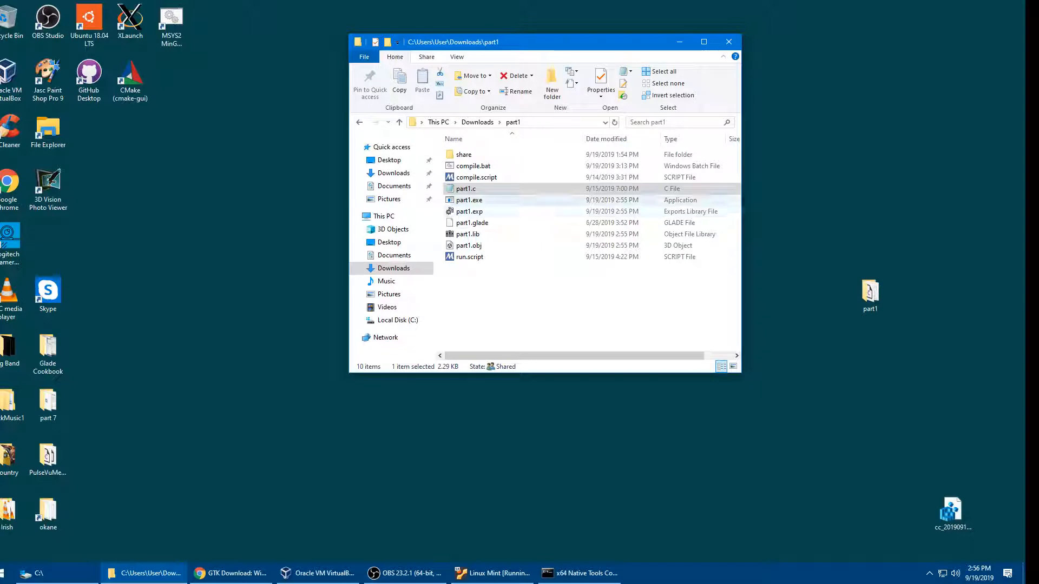
# - Launch part1.exe, use May I help You? to reveal Hello World and Click Me!, then close it
pyautogui.doubleClick(468, 199)
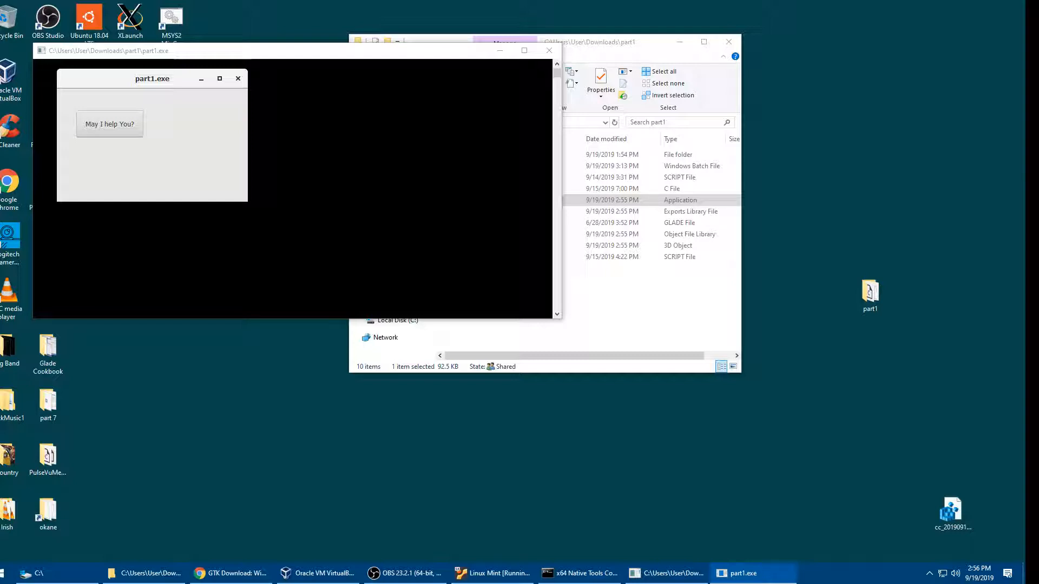
pyautogui.click(110, 124)
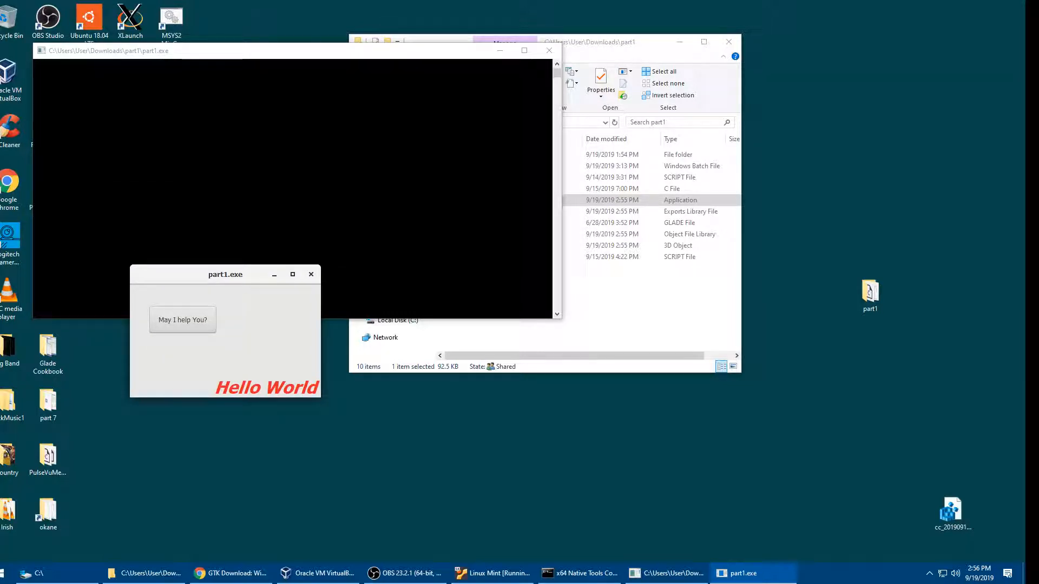
pyautogui.click(182, 320)
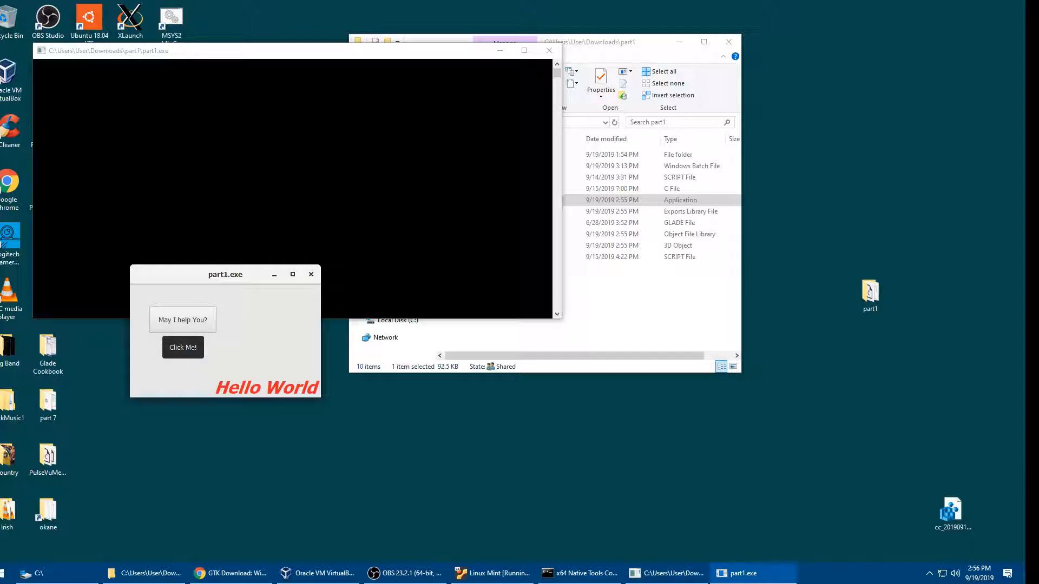
pyautogui.click(182, 347)
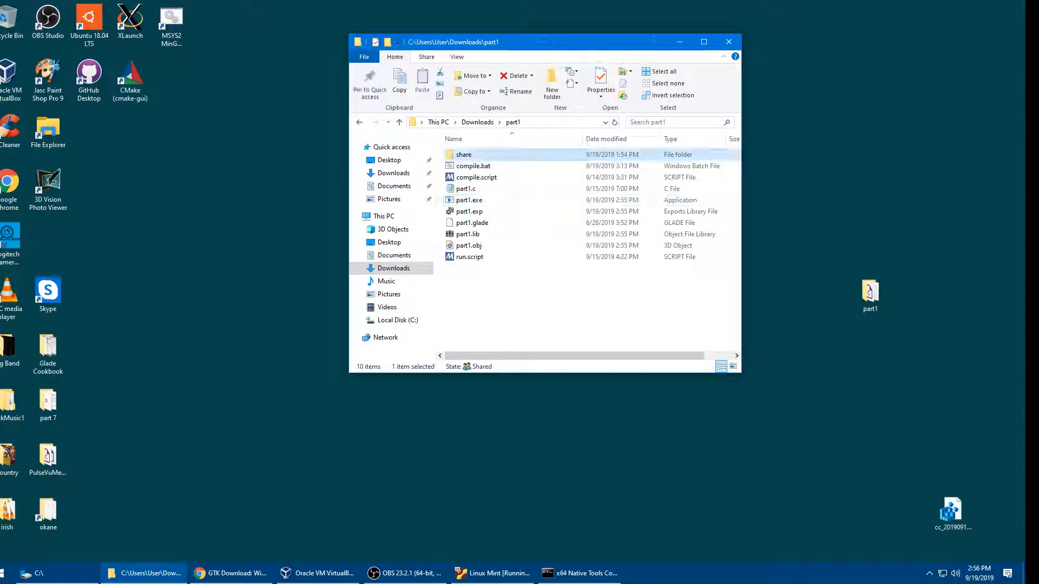
# - Browse to C:\msys64\mingw64\share\icons showing the Adwaita and hicolor themes
pyautogui.doubleClick(464, 153)
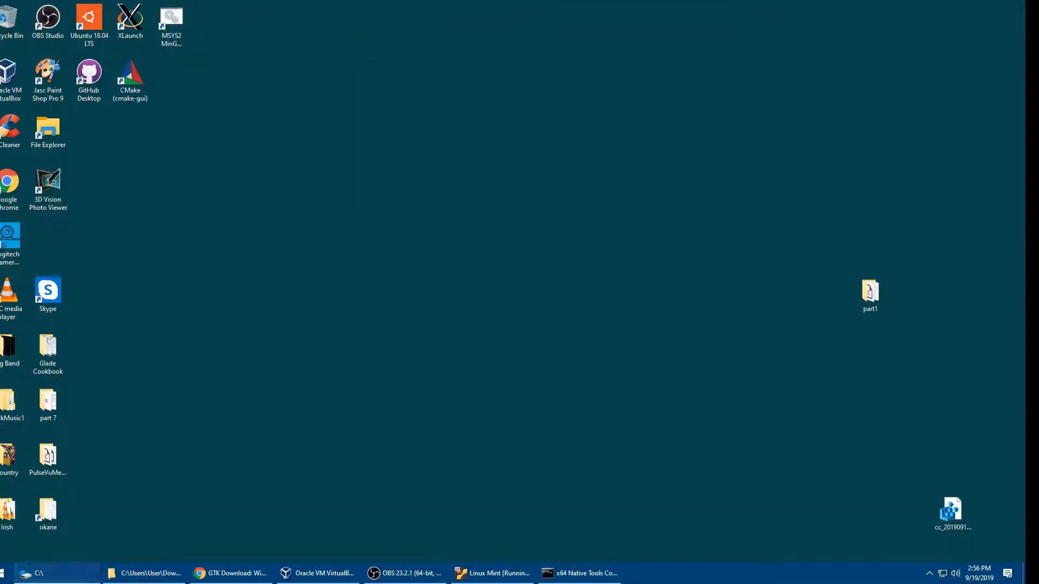
pyautogui.click(53, 573)
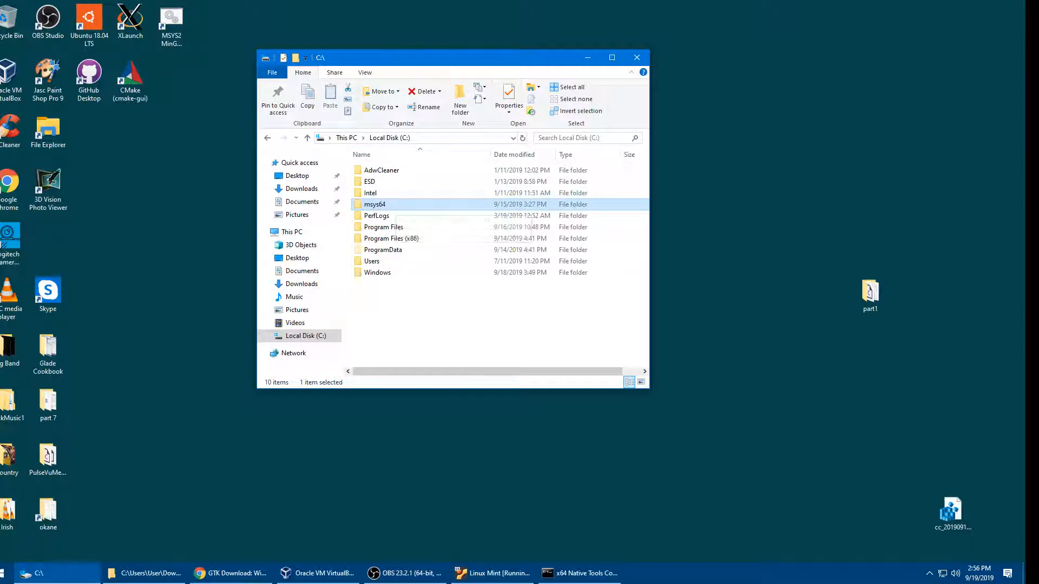
pyautogui.doubleClick(374, 204)
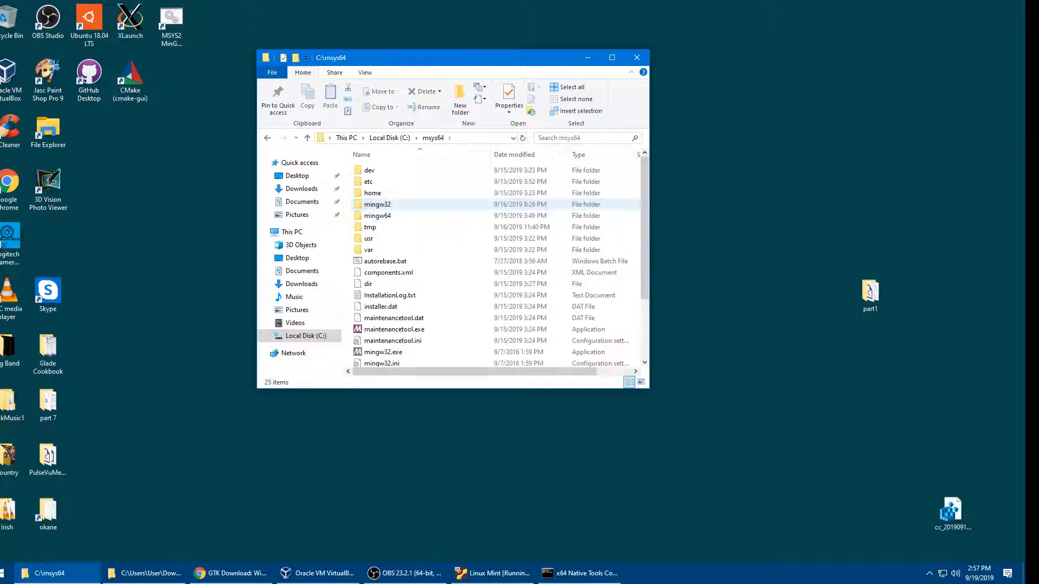
pyautogui.doubleClick(378, 215)
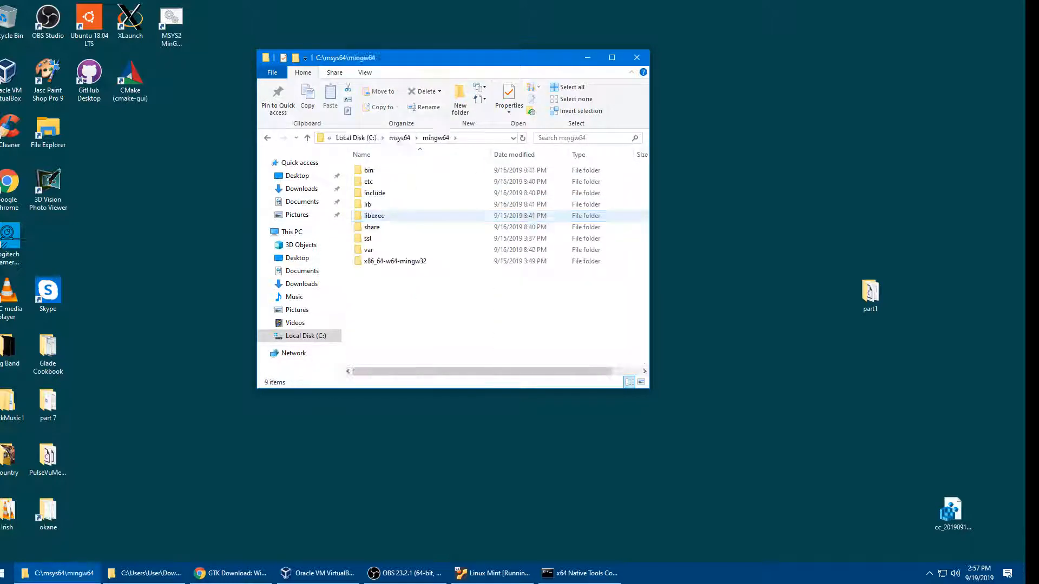
pyautogui.click(372, 226)
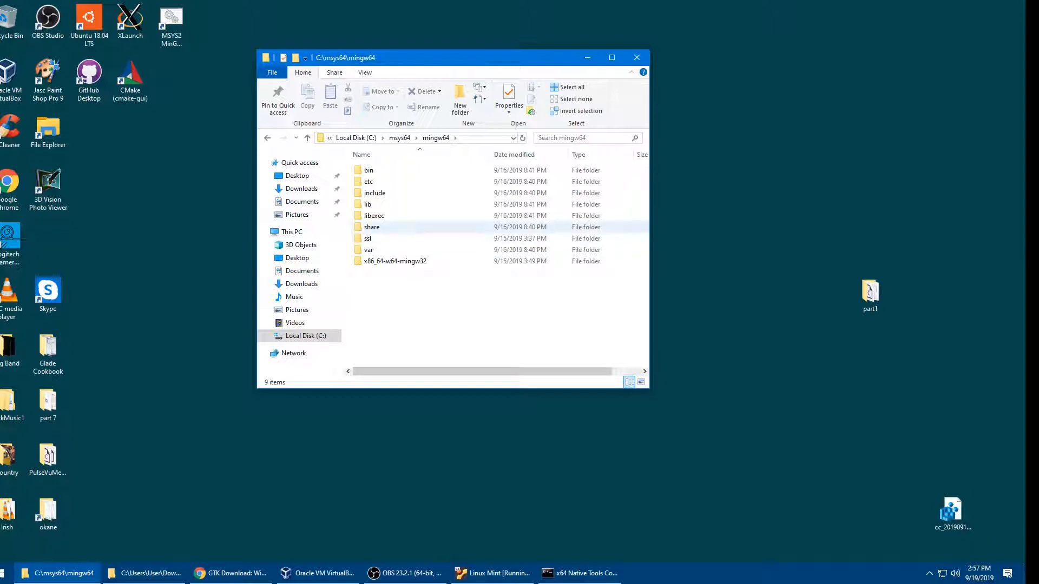
pyautogui.doubleClick(371, 226)
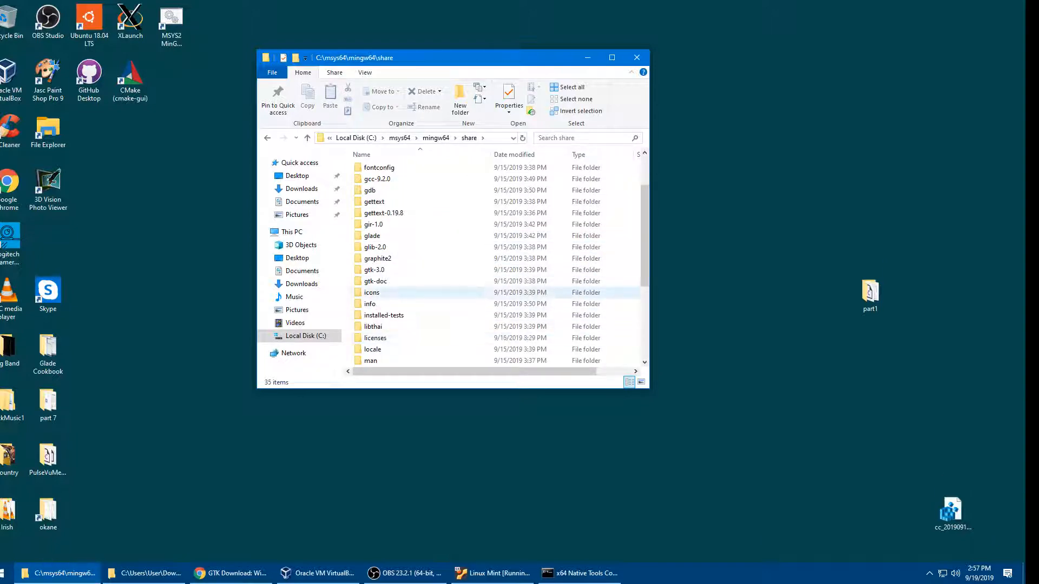
pyautogui.doubleClick(371, 292)
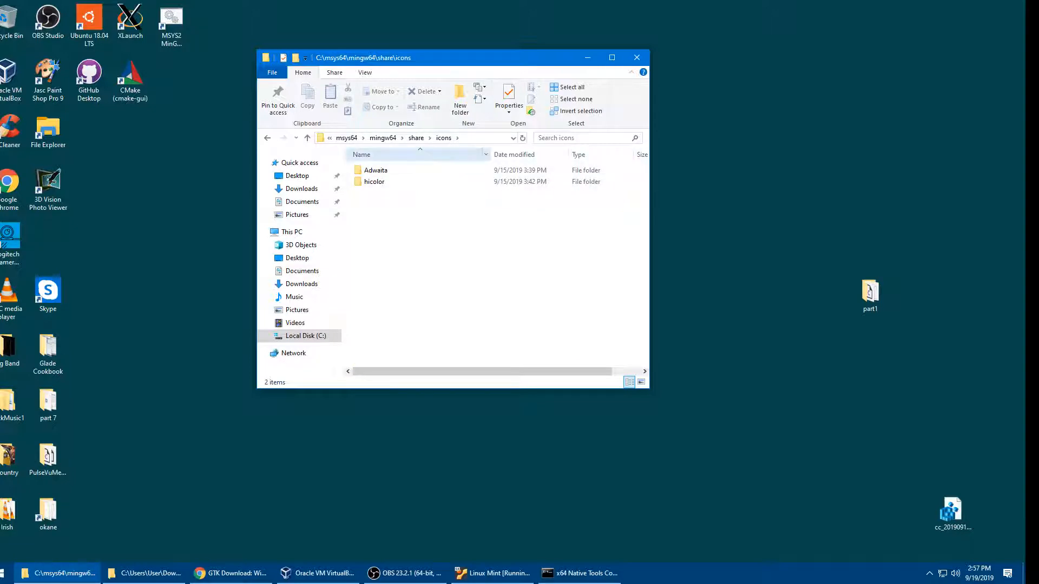
# - Open Downloads\part1\share beside it to compare icon folders, then switch to the Linux Mint VM
pyautogui.click(306, 137)
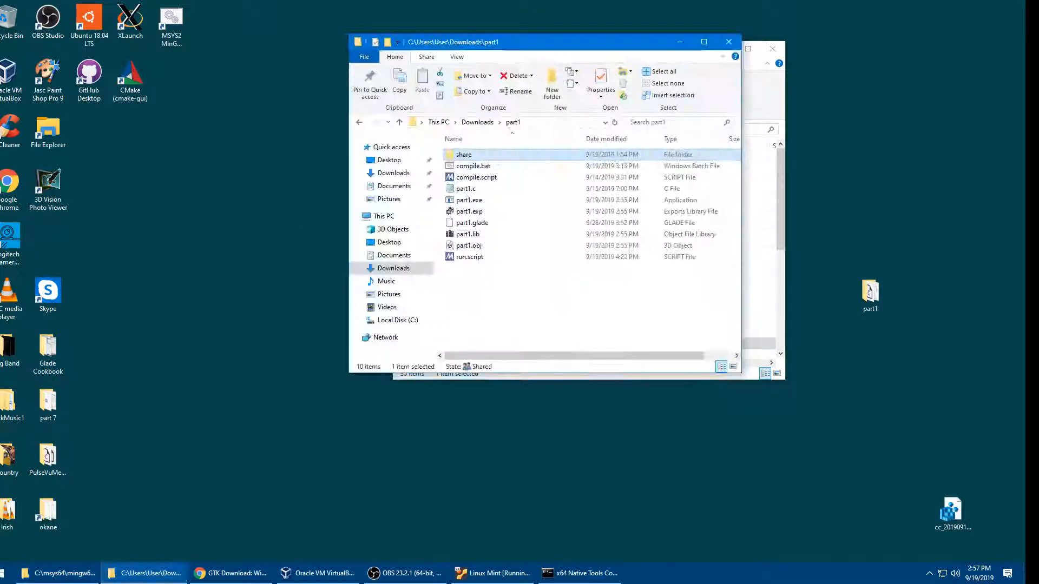
pyautogui.doubleClick(465, 154)
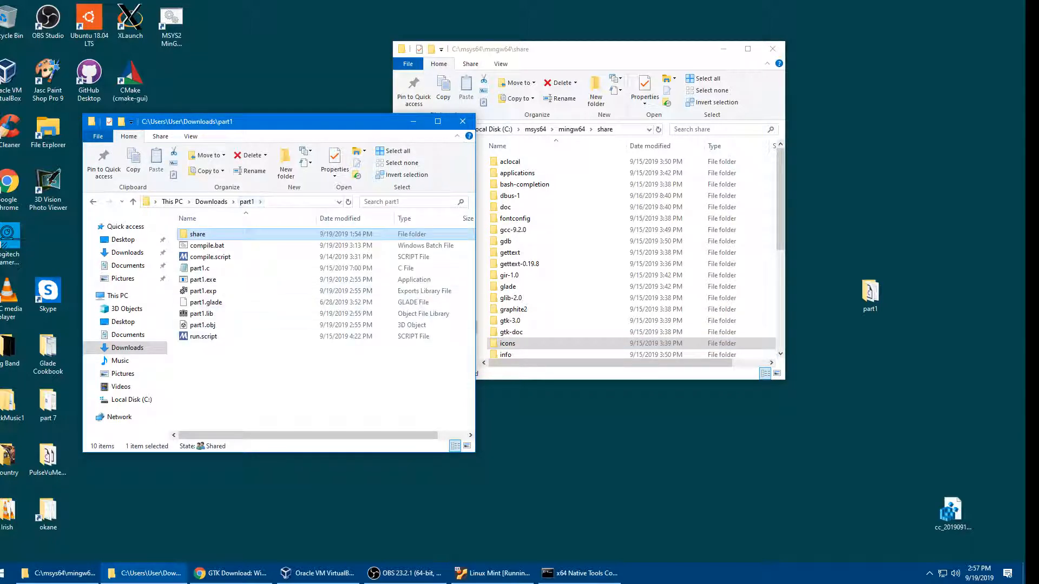
pyautogui.doubleClick(197, 234)
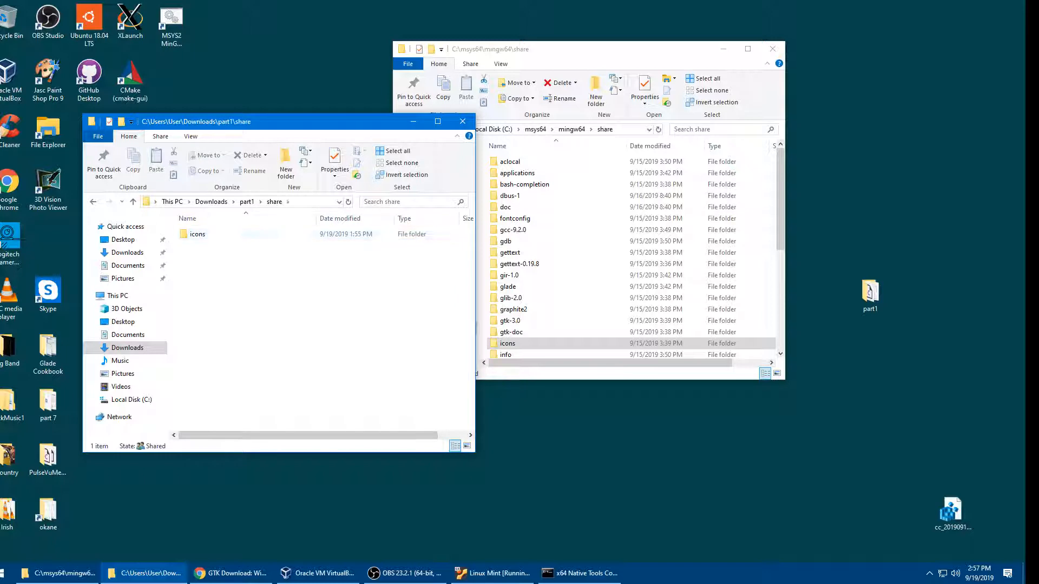
pyautogui.moveTo(271, 122); pyautogui.dragTo(350, 165)
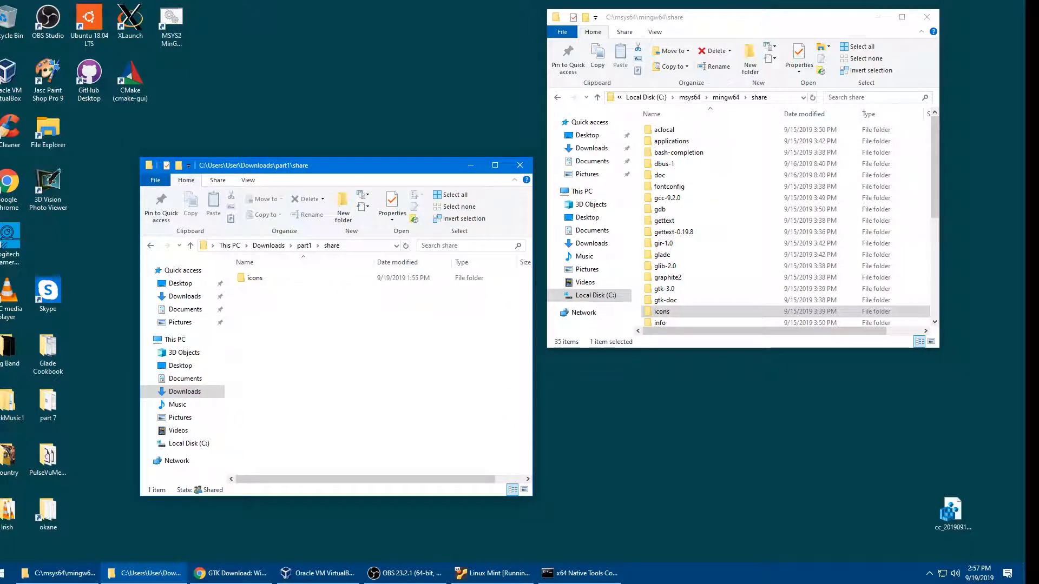
pyautogui.click(492, 574)
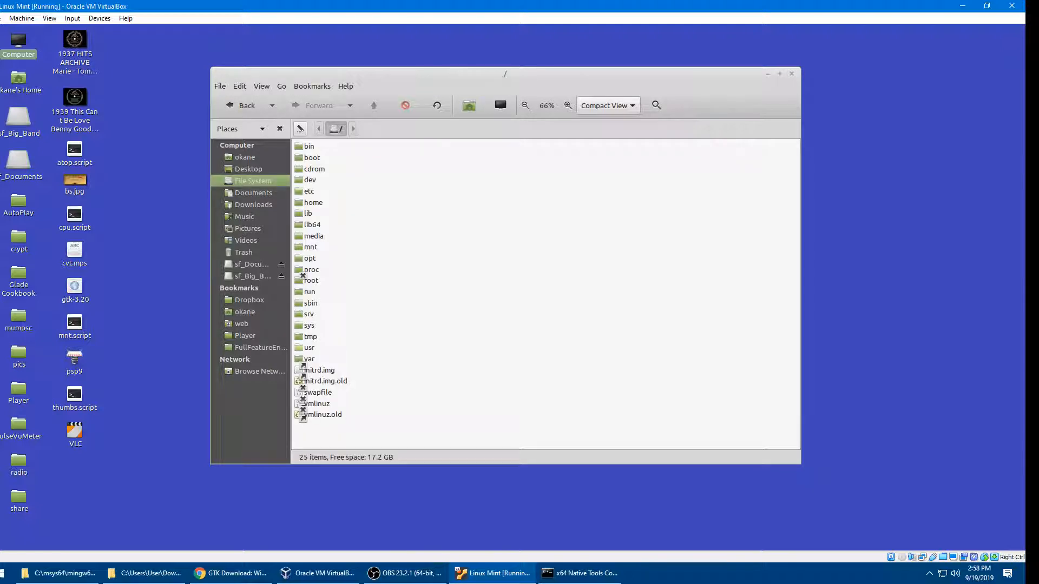
# - Browse the guest's /usr/share/icons and look at the Adwaita and hicolor theme folders
pyautogui.doubleClick(310, 347)
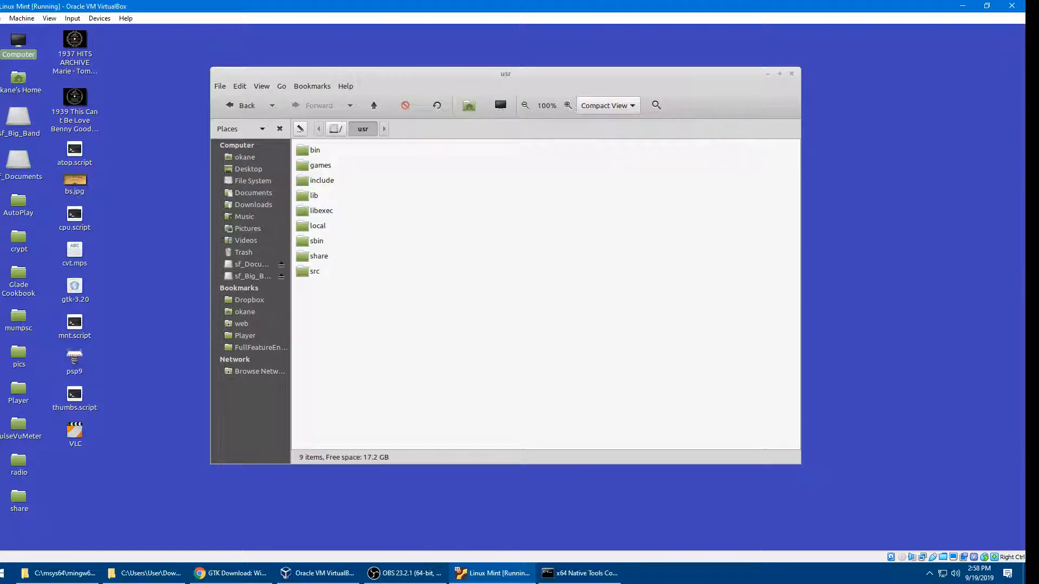
pyautogui.doubleClick(318, 255)
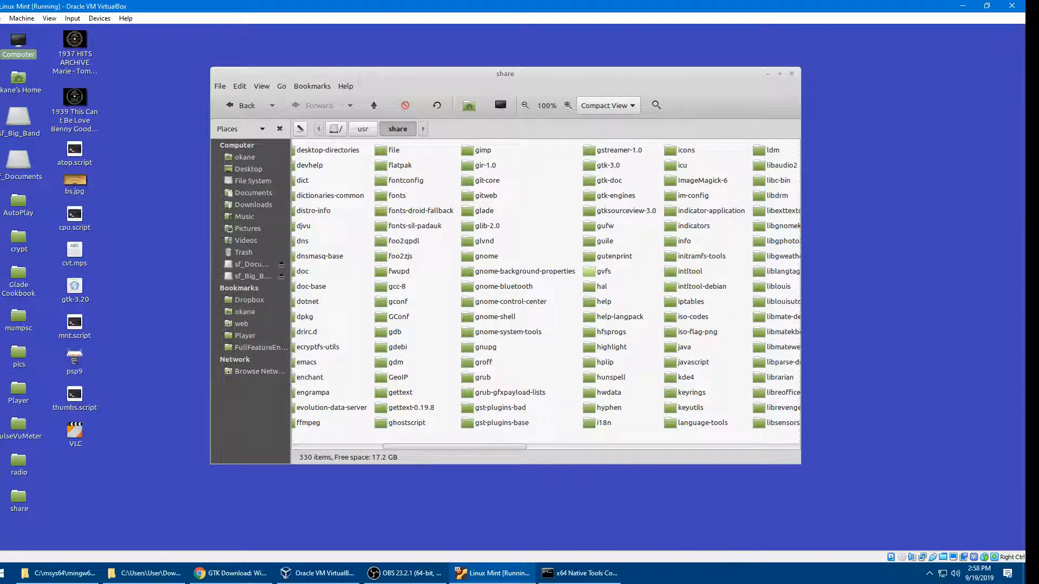
pyautogui.hscroll(3)
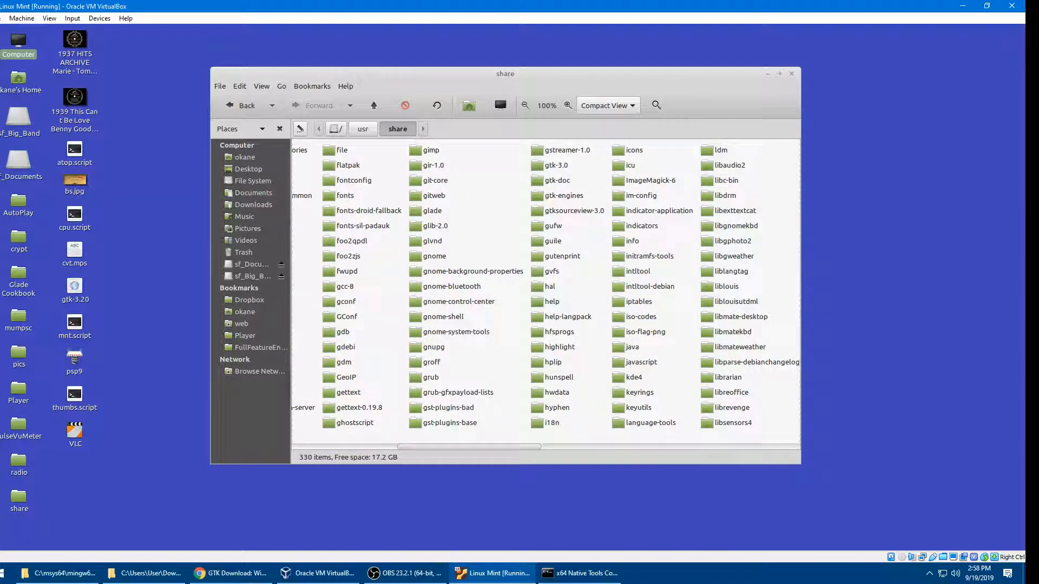
pyautogui.doubleClick(632, 150)
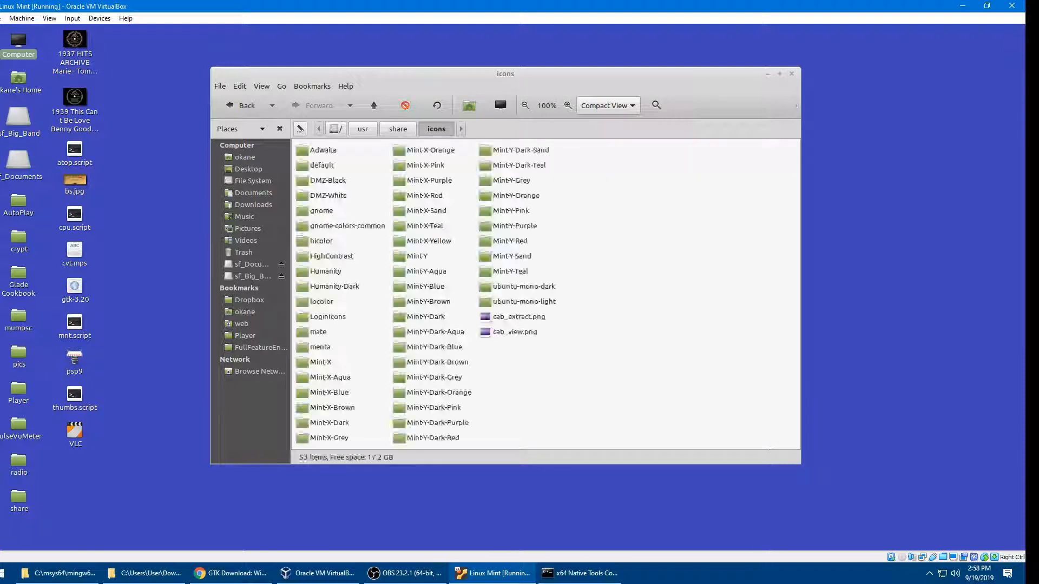
pyautogui.click(323, 149)
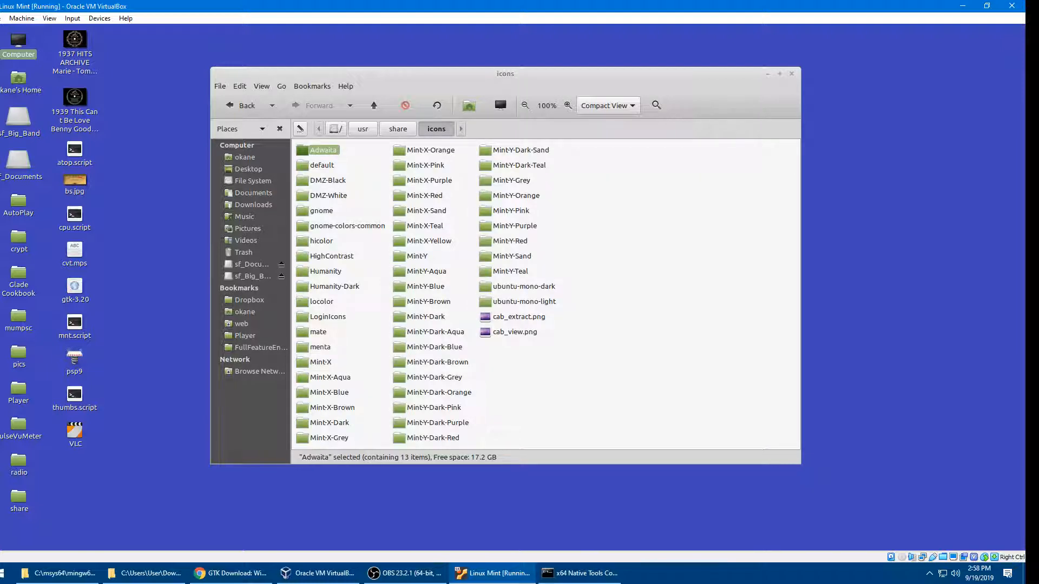
pyautogui.click(322, 240)
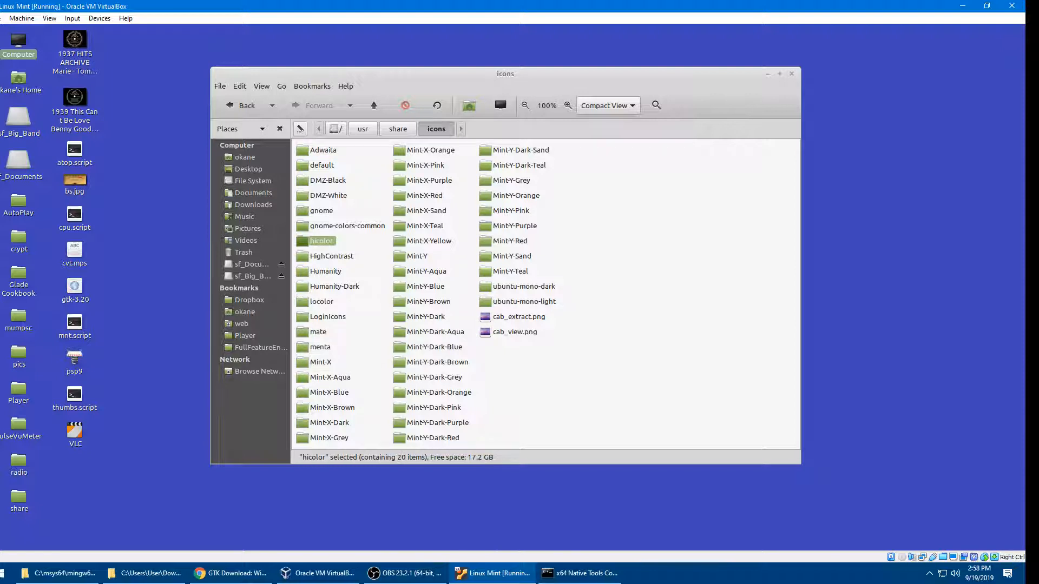
pyautogui.click(324, 149)
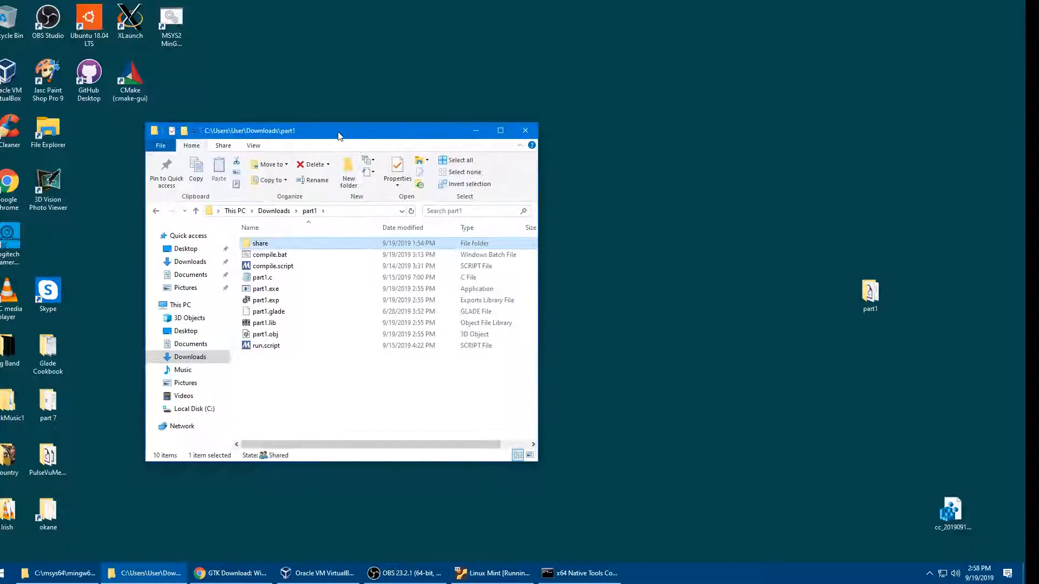
# - Centre the part1 folder window and bring up Windows taskbar search
pyautogui.moveTo(338, 130); pyautogui.dragTo(411, 146)
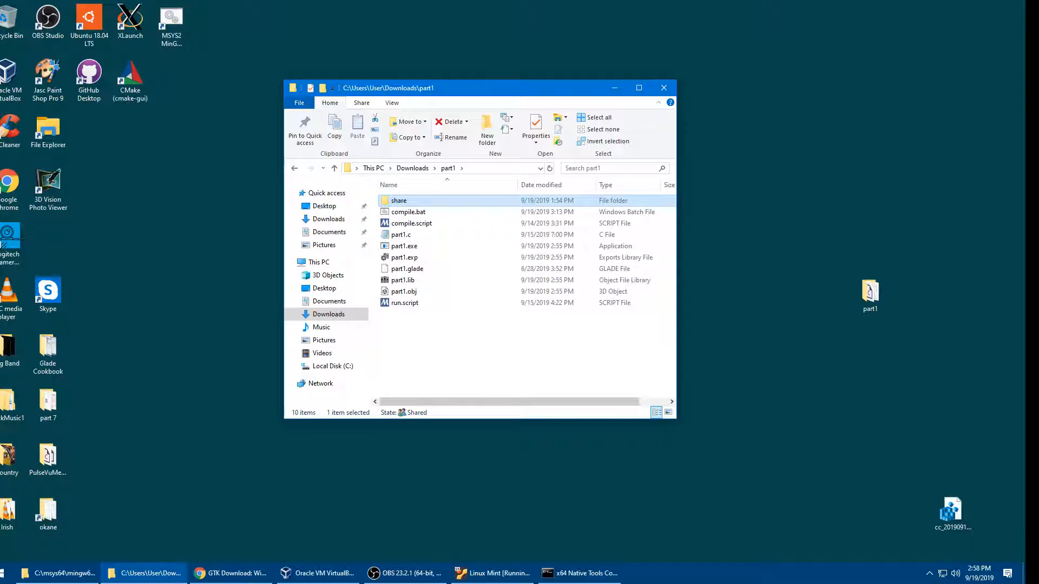
pyautogui.click(8, 574)
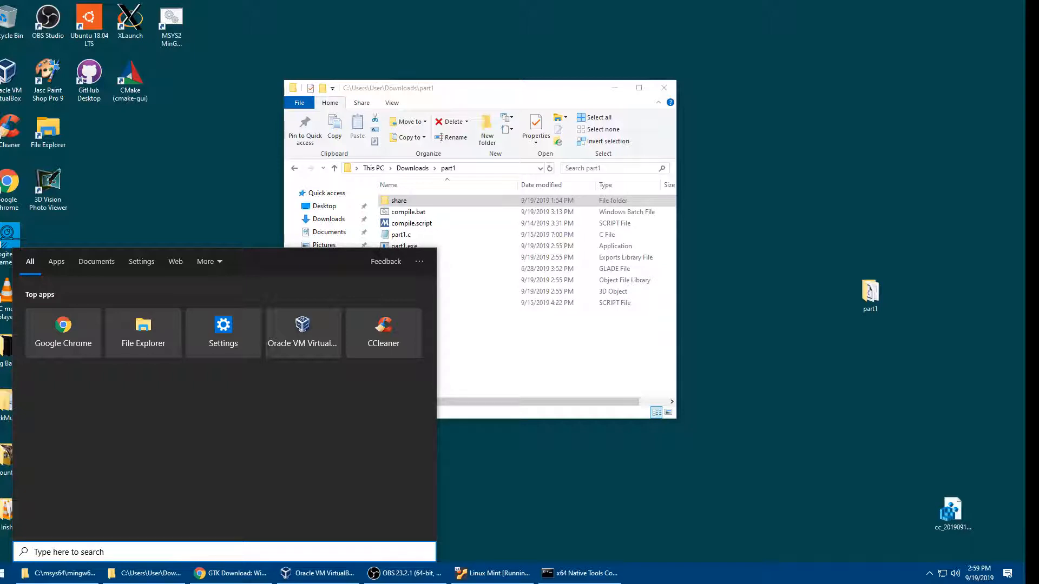
# - Search 'environ' and reach the Environment Variables list via system environment settings
pyautogui.write('env')
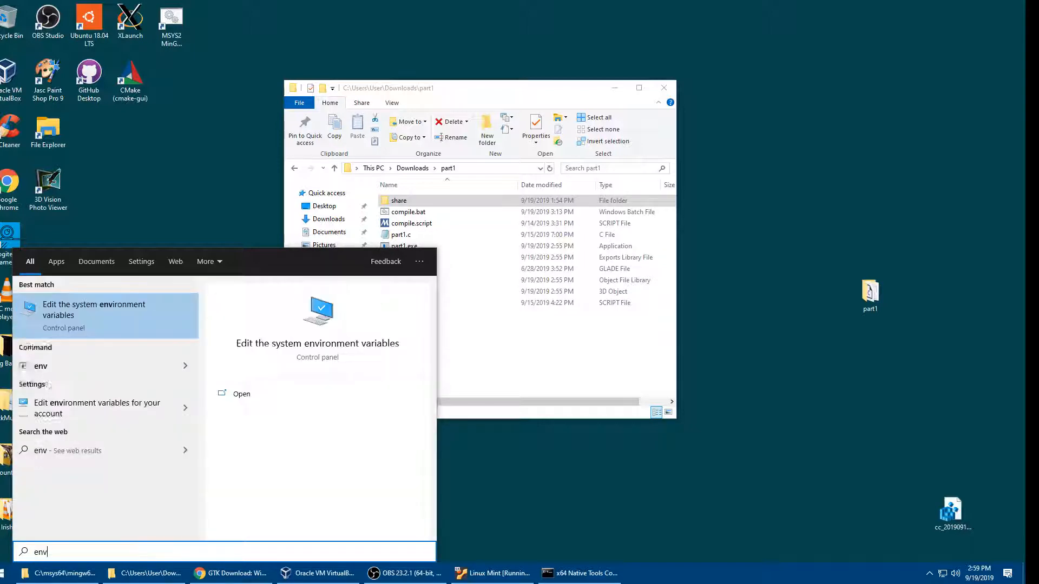
pyautogui.write('iron')
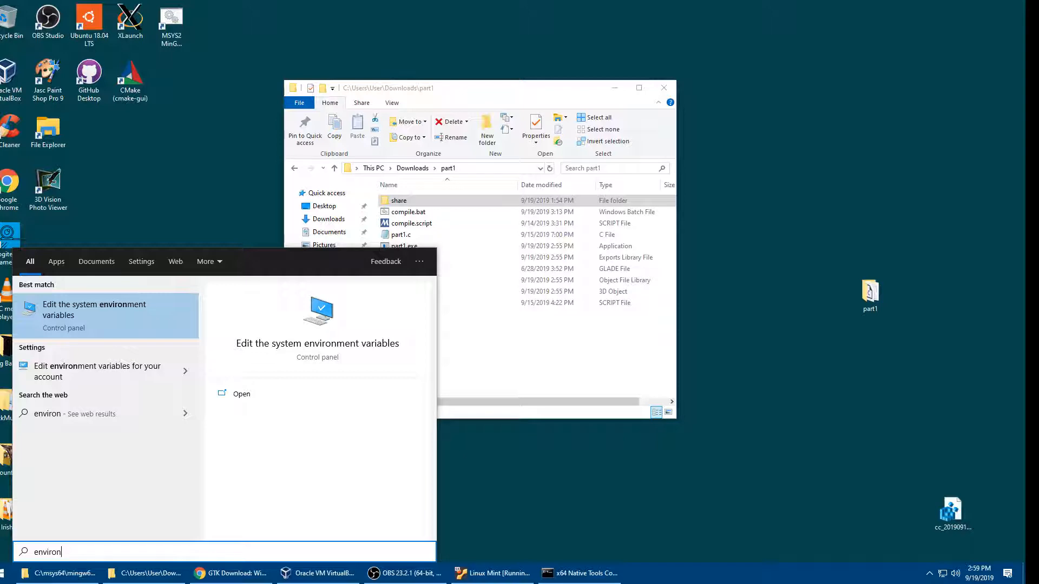
pyautogui.click(94, 309)
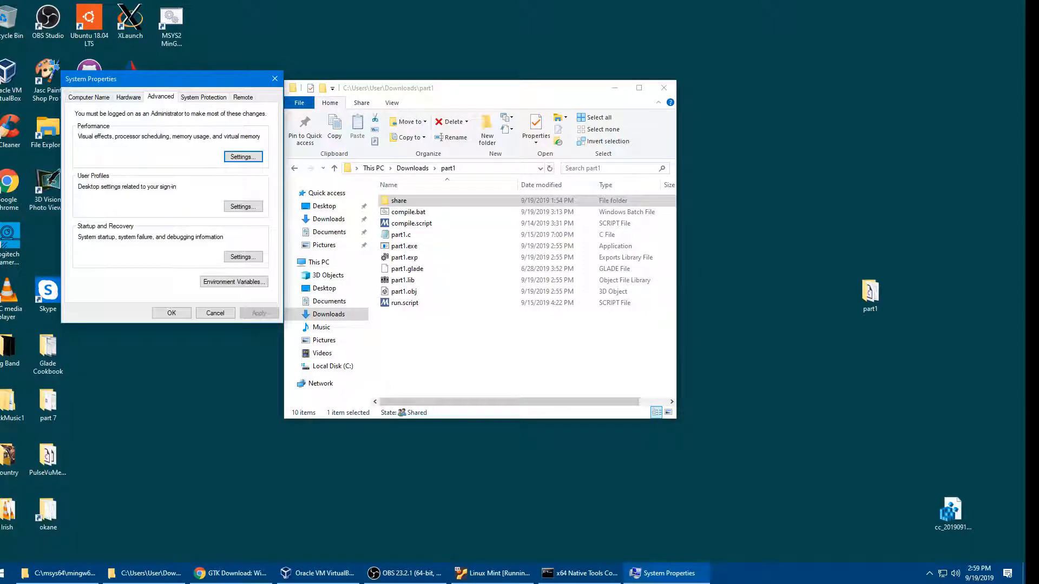
pyautogui.click(234, 282)
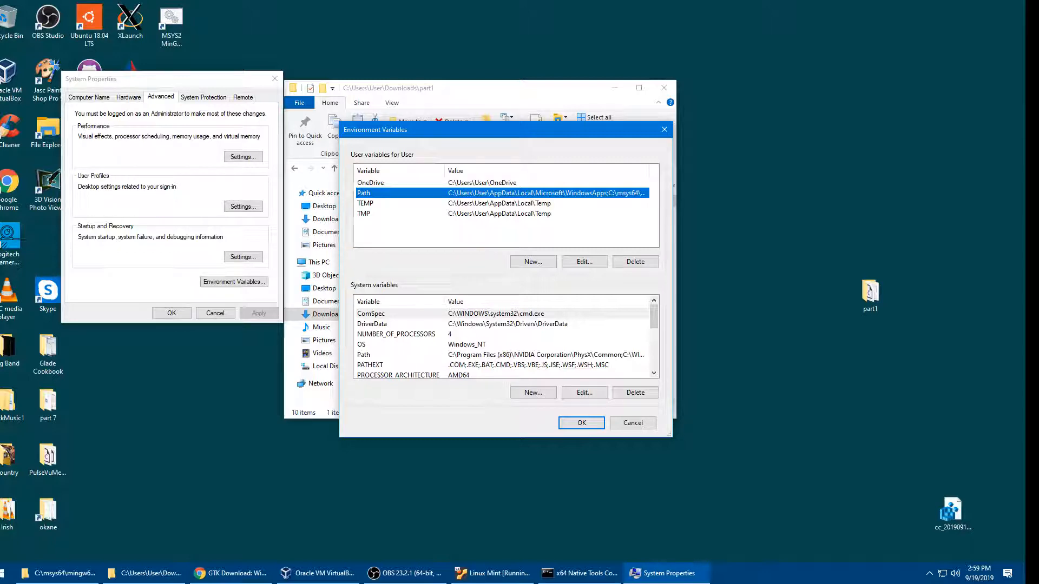
# - Inspect user Path entries for msys64 usr\bin and vcpkg gtk bin, then cancel without changes
pyautogui.click(583, 262)
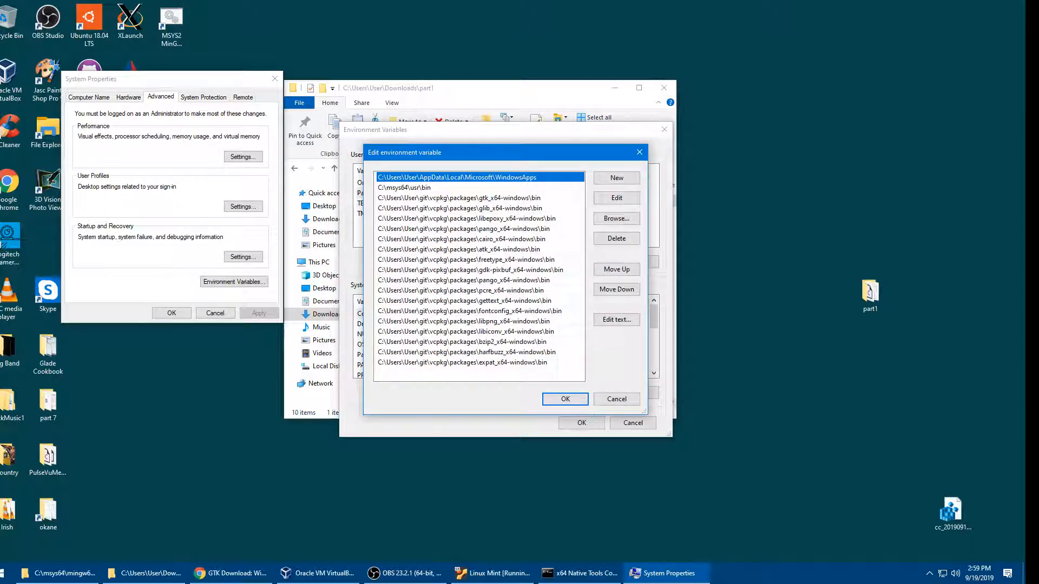
pyautogui.click(460, 187)
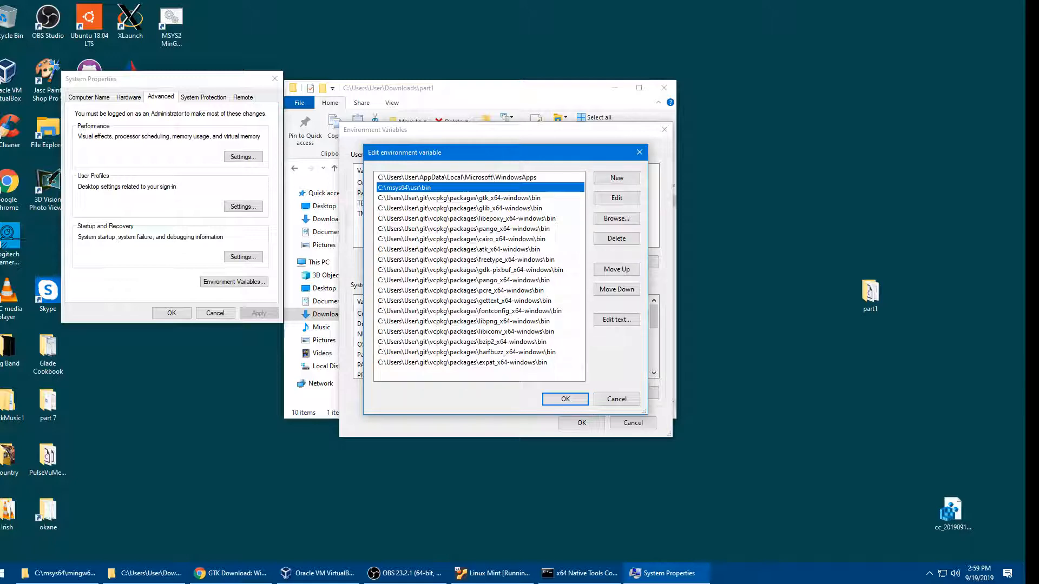
pyautogui.click(460, 197)
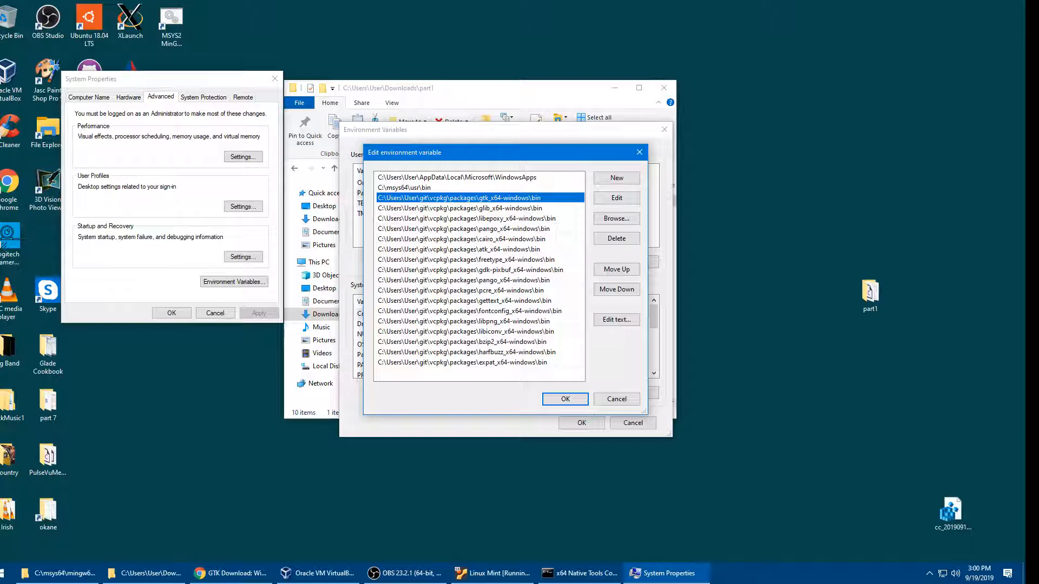
pyautogui.click(565, 399)
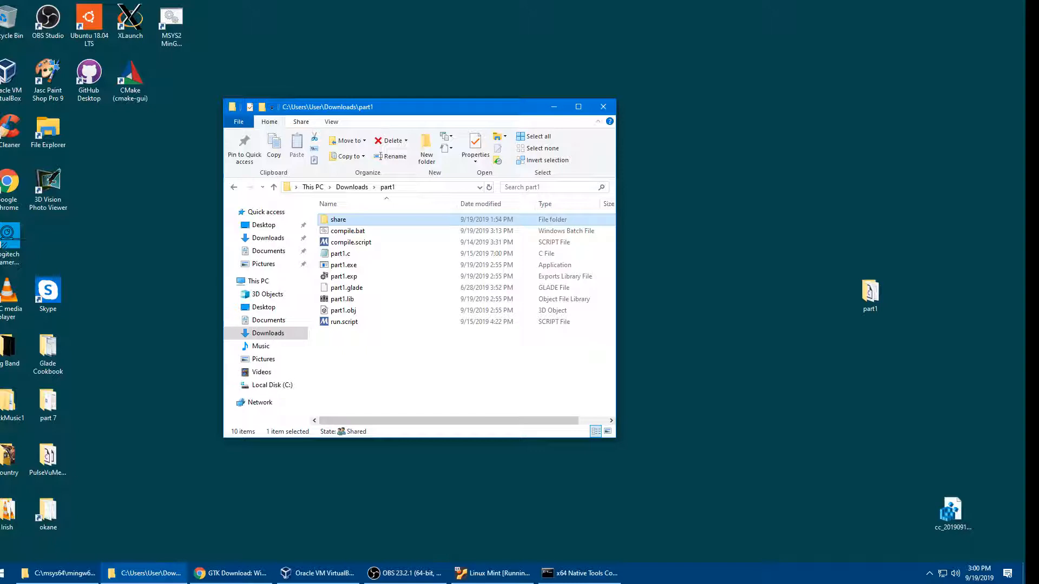
# - Run part1.exe again from the folder, move its window aside, close it, and bring up OBS Studio
pyautogui.click(343, 276)
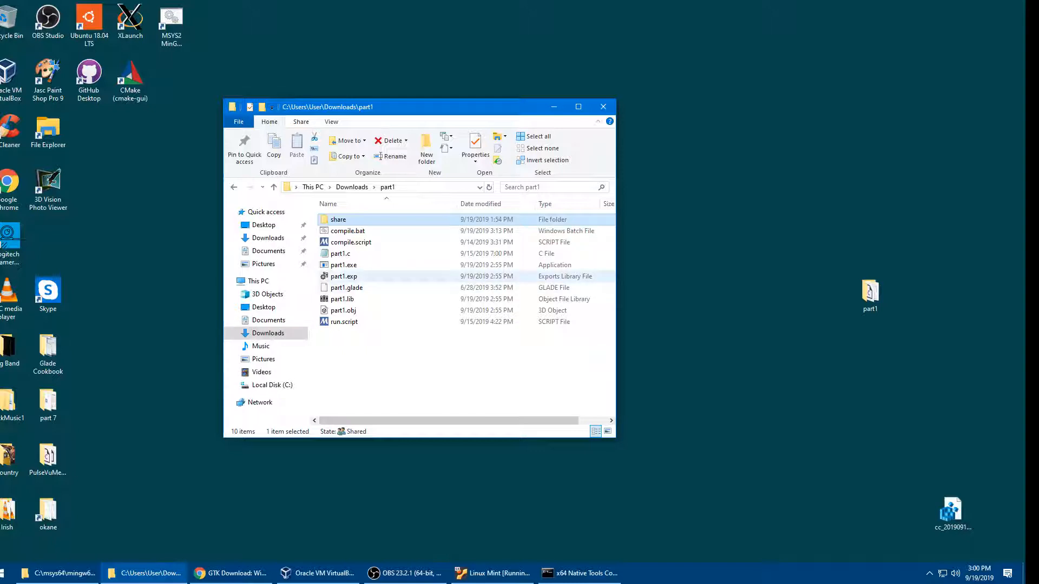
pyautogui.doubleClick(343, 264)
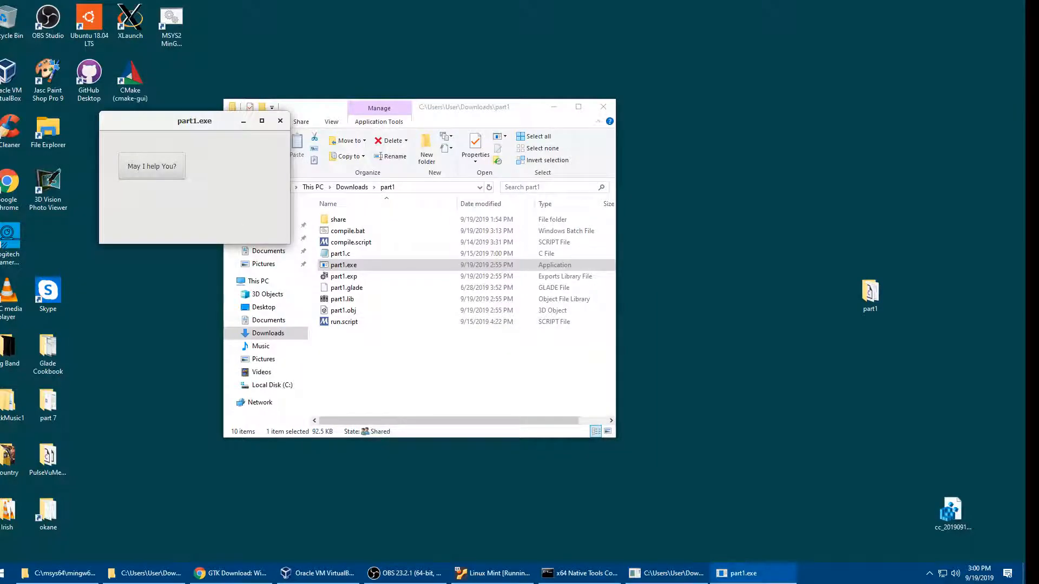
pyautogui.moveTo(193, 120); pyautogui.dragTo(767, 85)
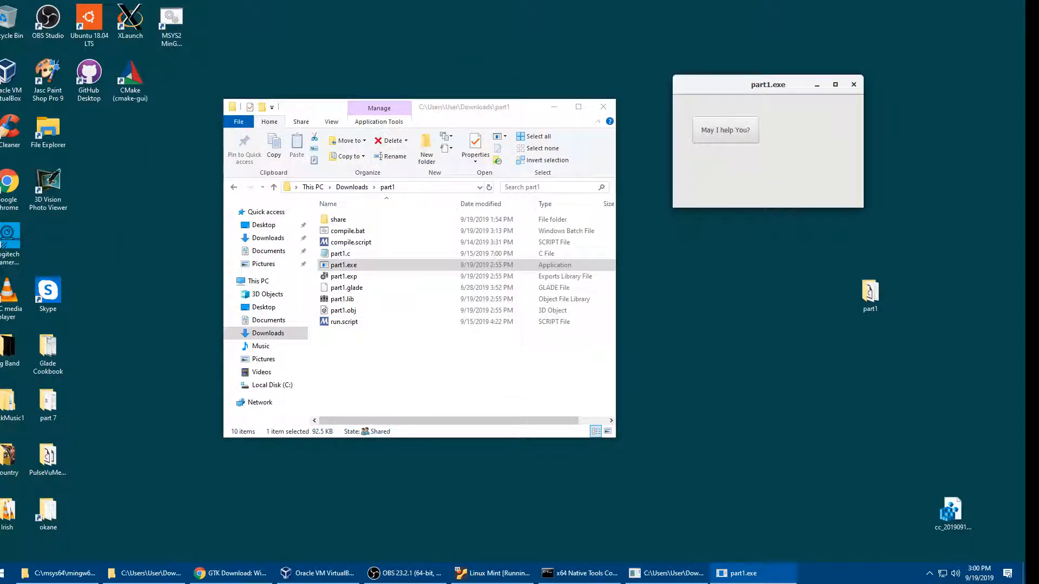
pyautogui.click(723, 129)
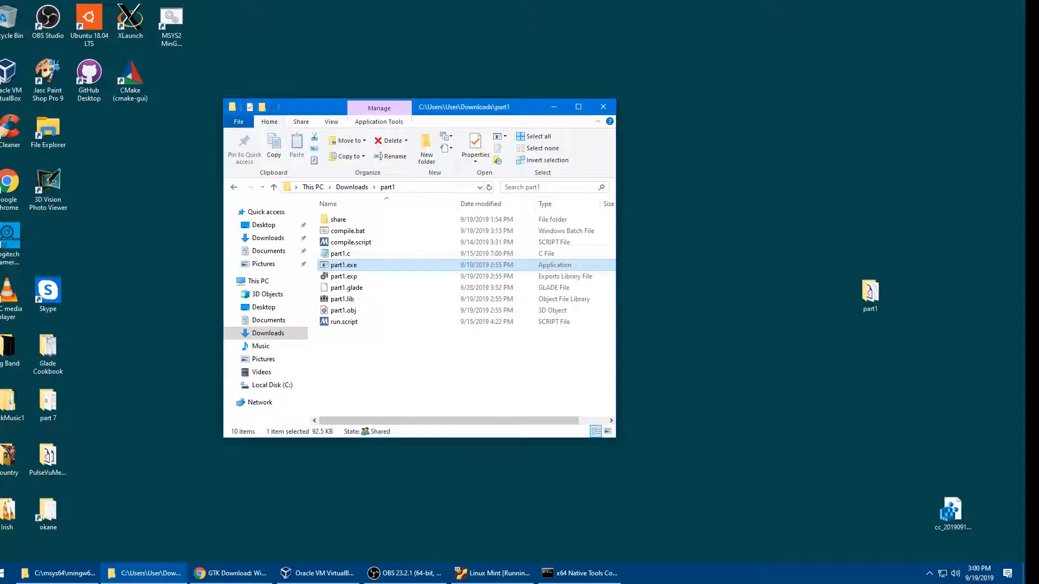
pyautogui.click(402, 573)
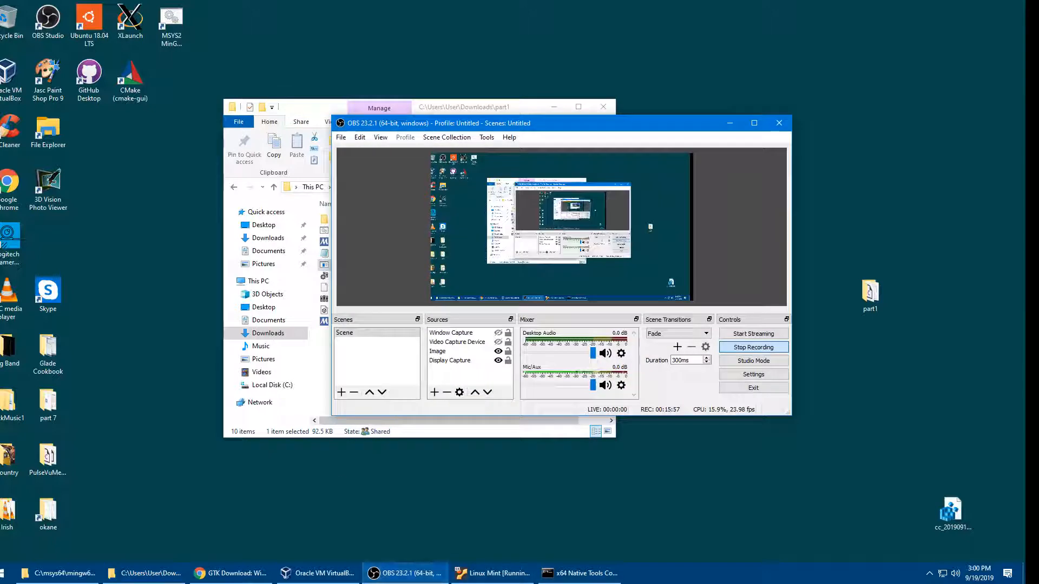